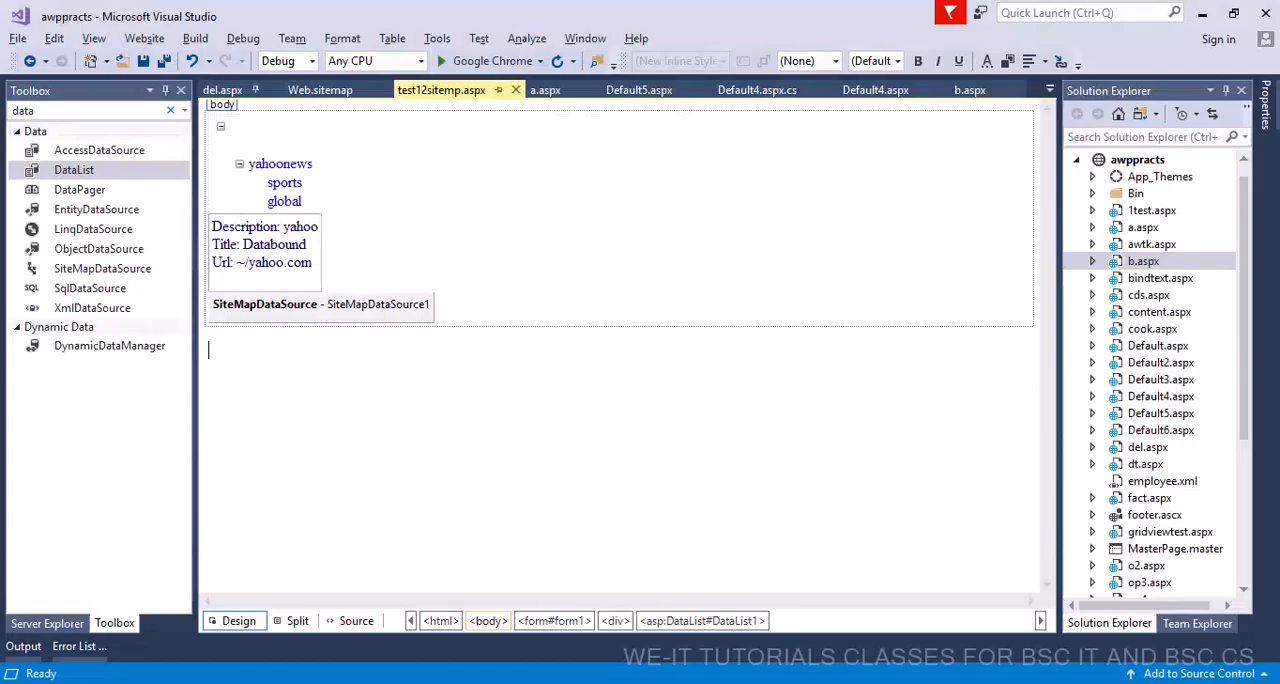
# Bring up the awppracts project's Add options in Solution Explorer
pyautogui.rightClick(1136, 160)
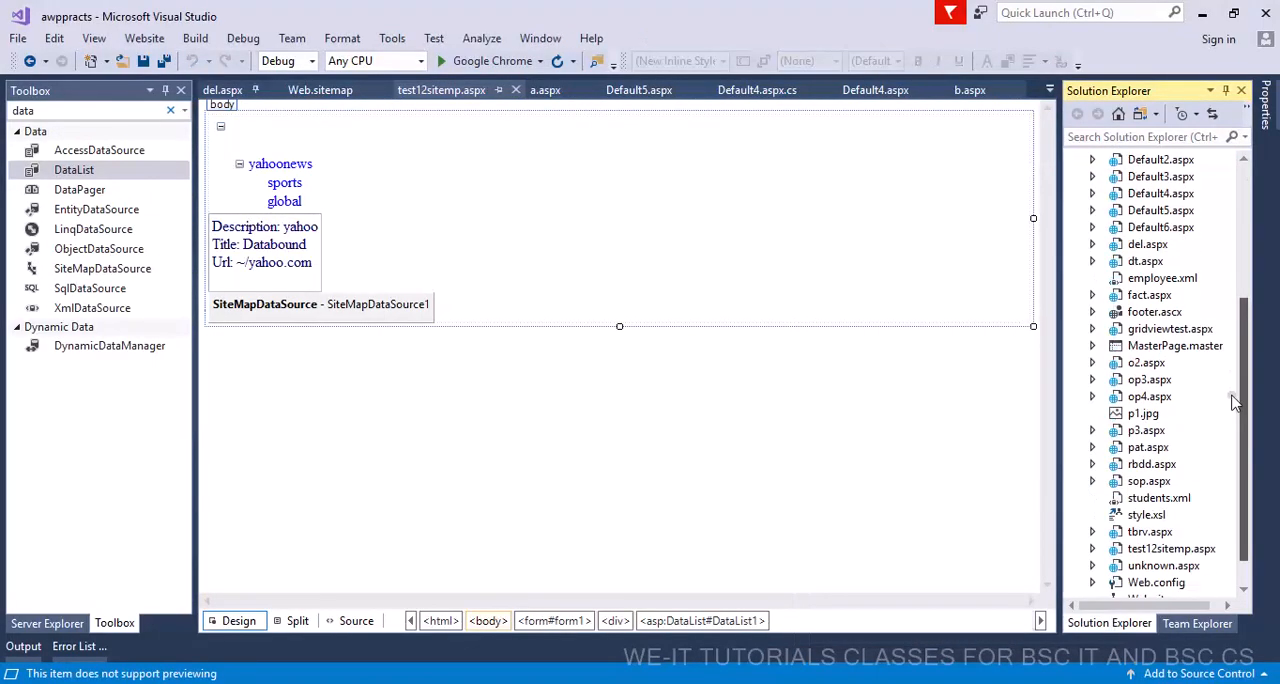
pyautogui.scroll(-3)
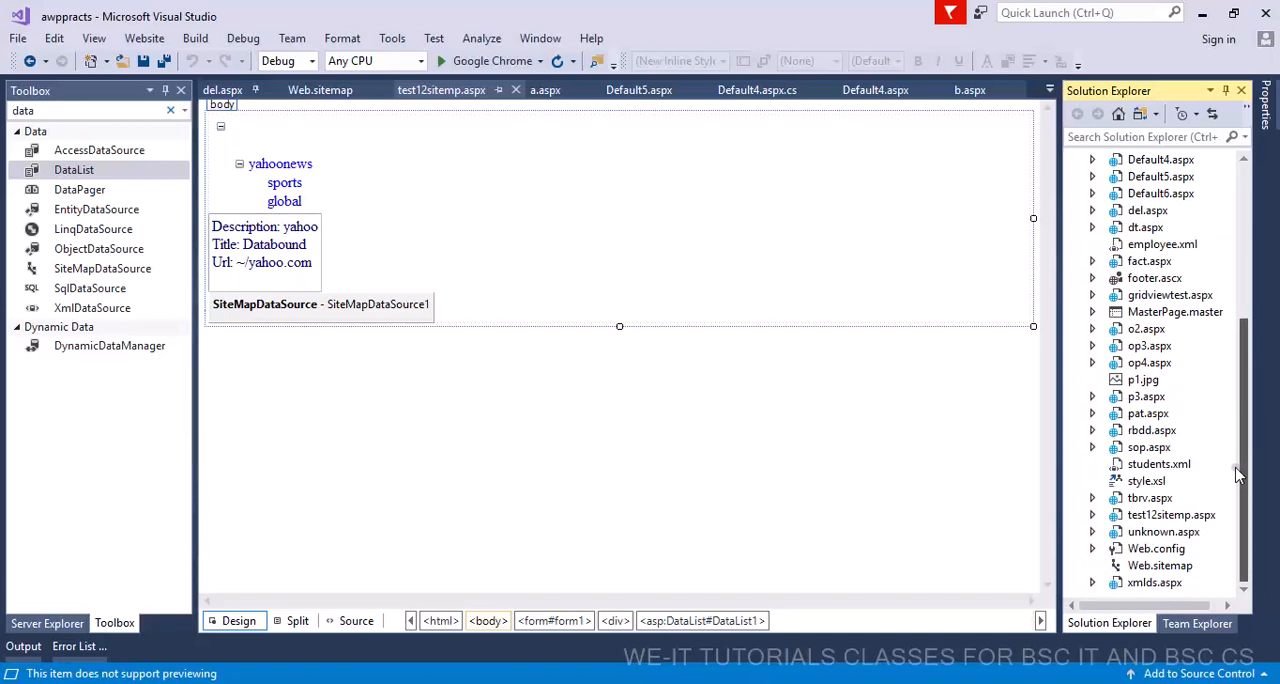
pyautogui.rightClick(1140, 176)
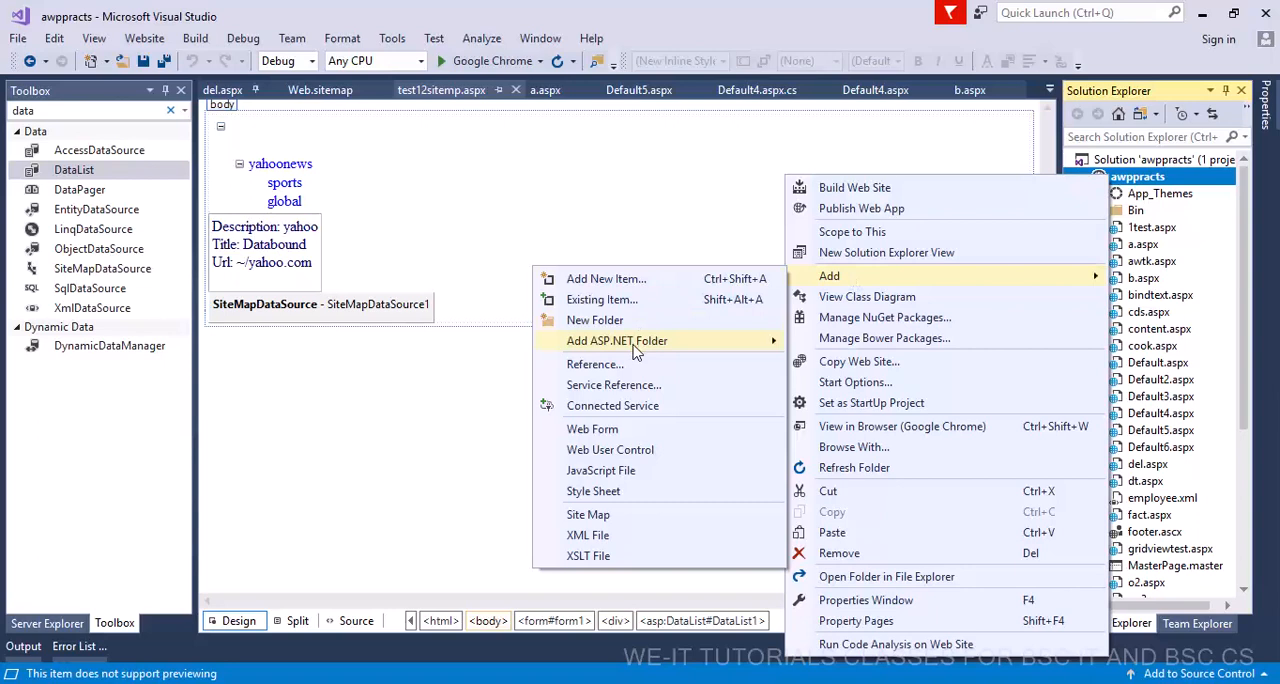
# Add a Global Application Class named Global.asax to the website
pyautogui.click(620, 276)
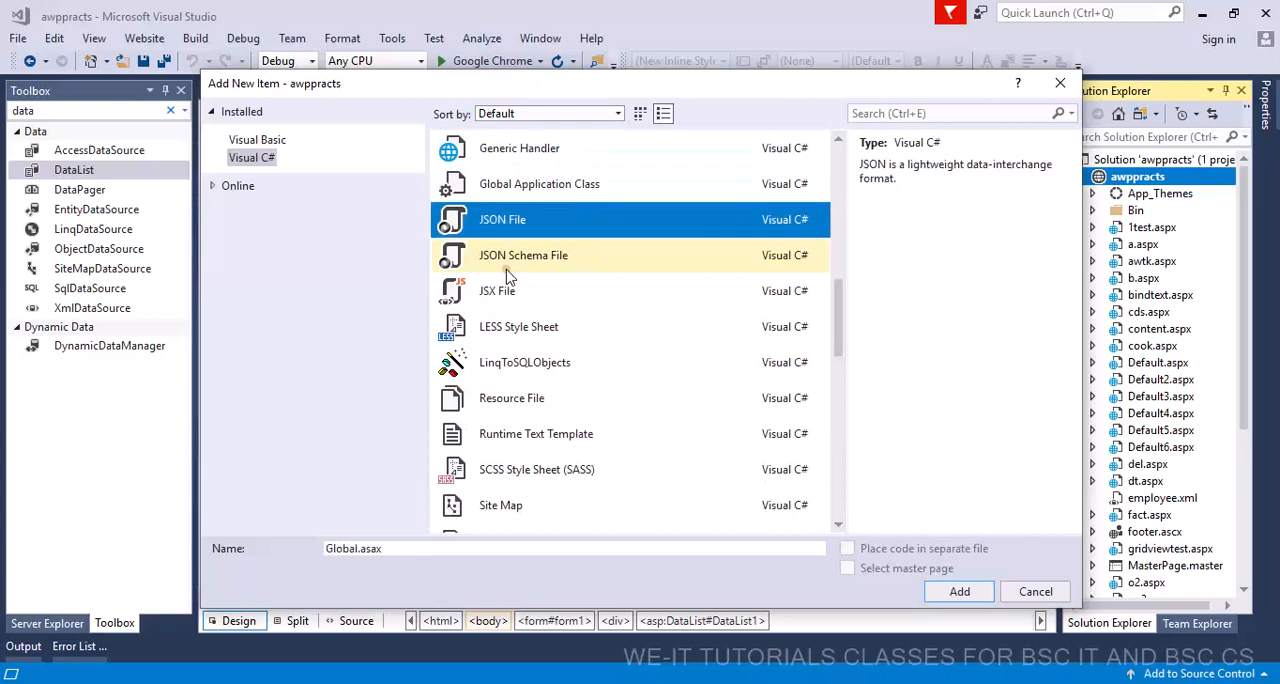
pyautogui.click(540, 184)
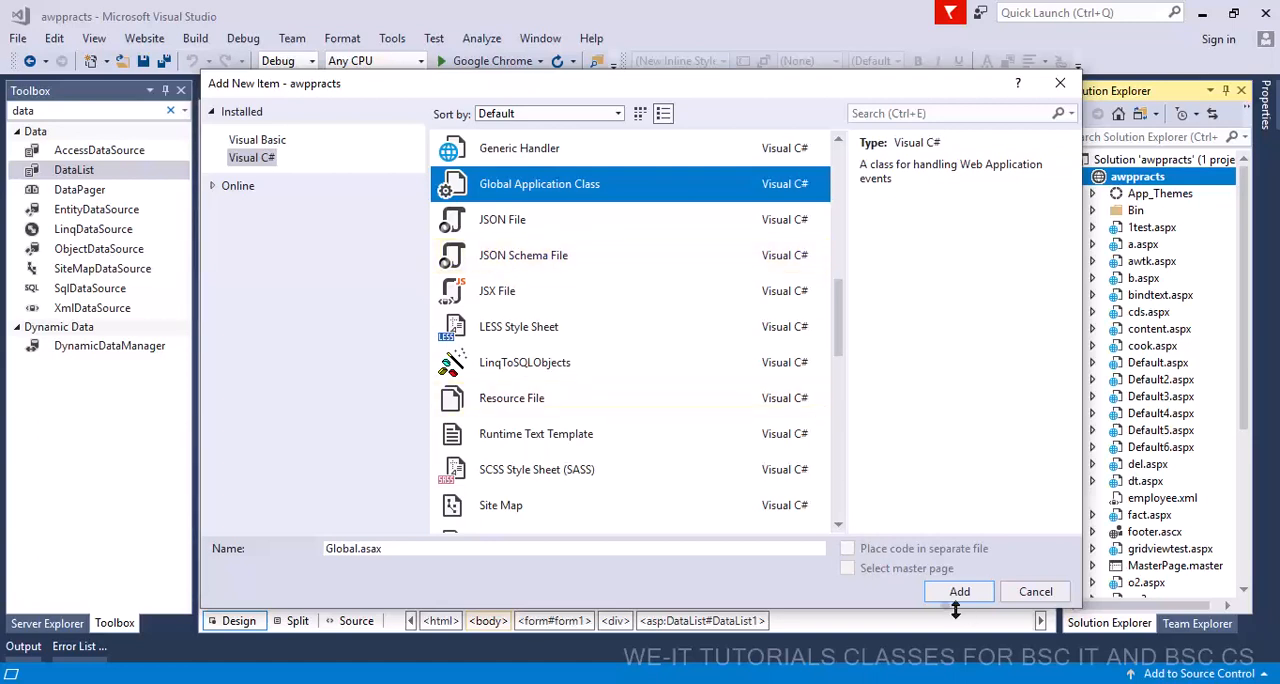
pyautogui.click(958, 592)
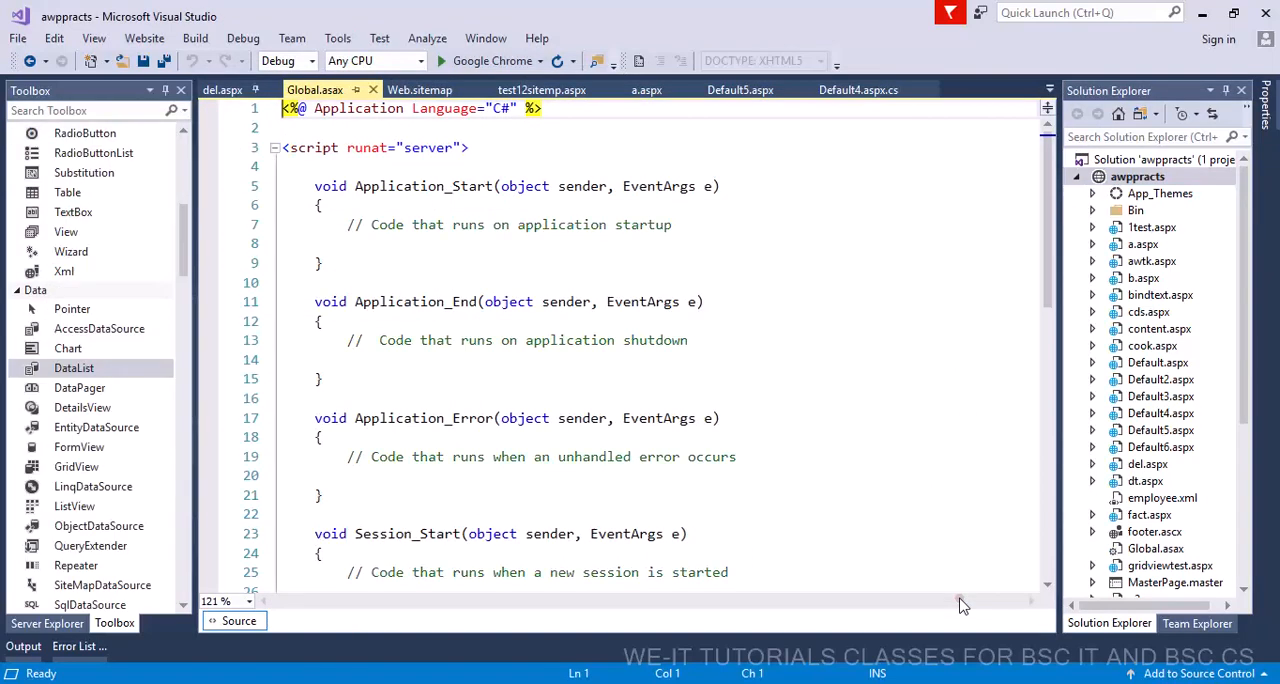
# Add blank lines inside the Session_End handler in Global.asax
pyautogui.click(276, 148)
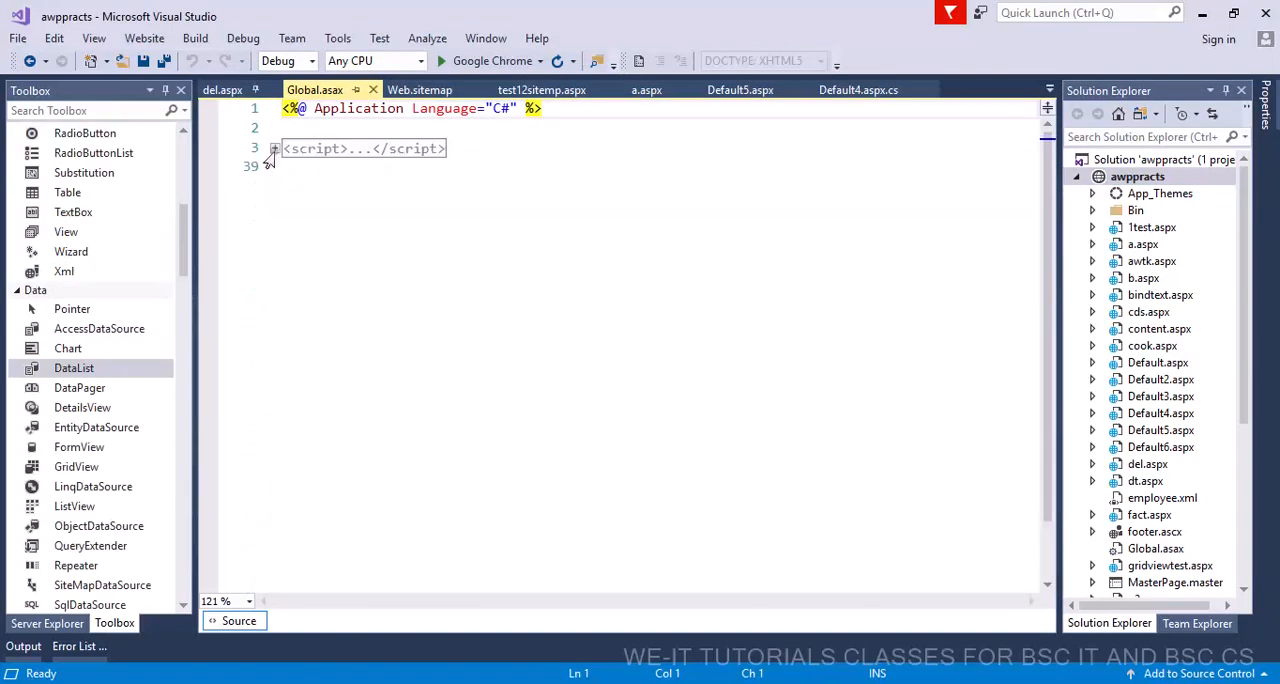
pyautogui.click(274, 148)
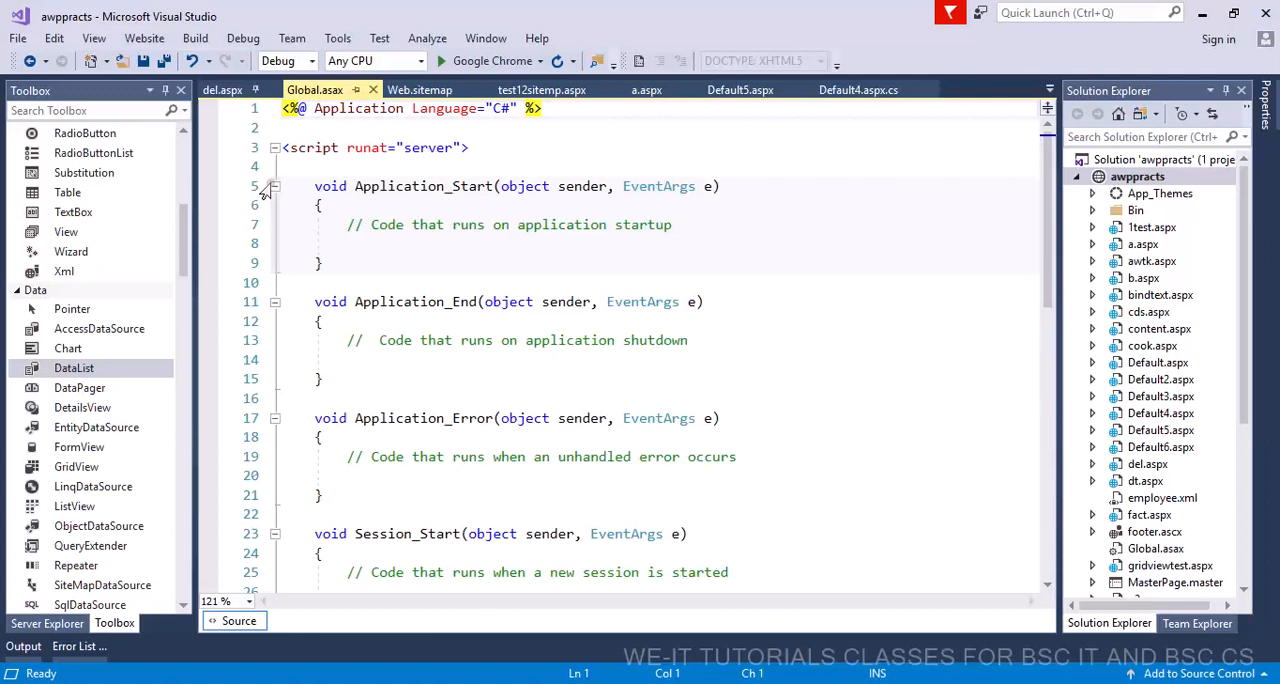
pyautogui.scroll(-3)
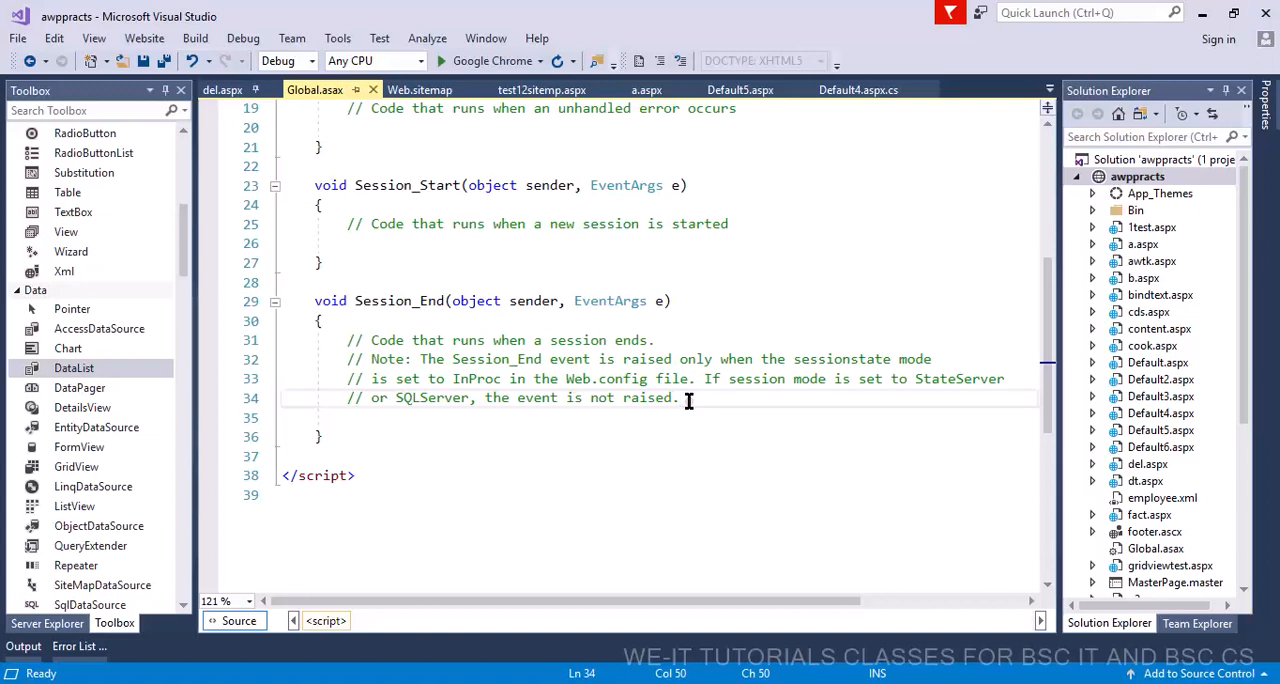
pyautogui.press('enter')
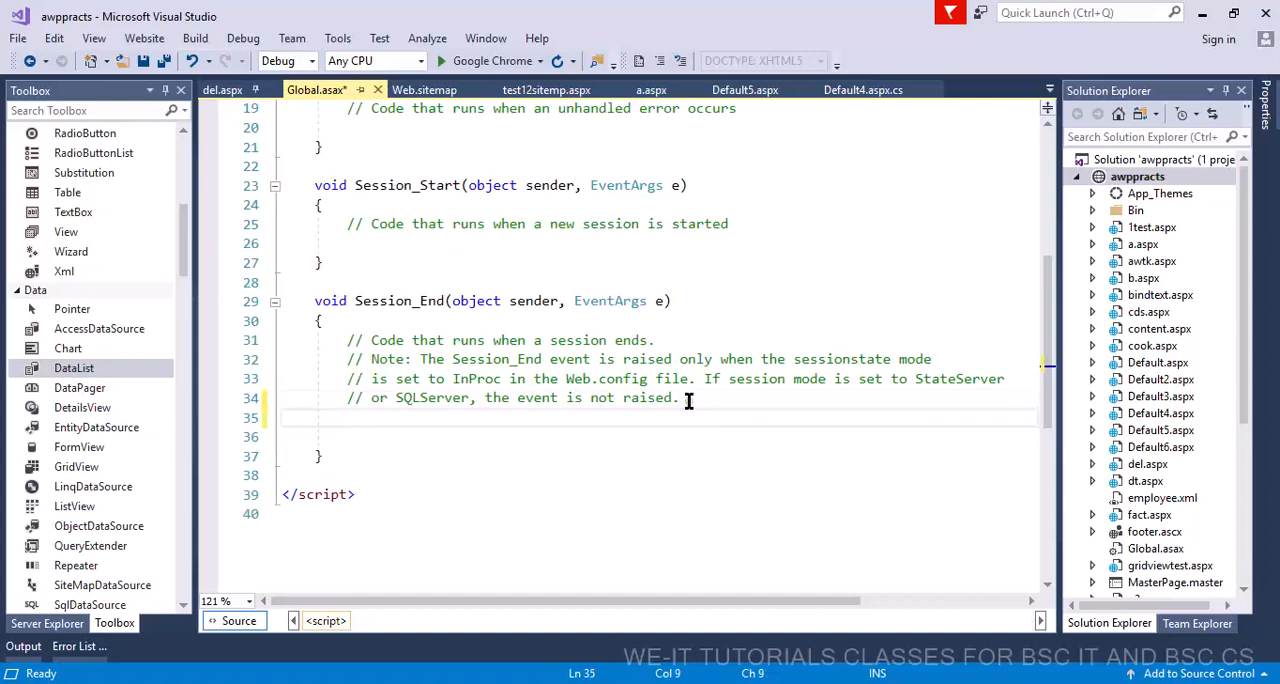
pyautogui.press('enter')
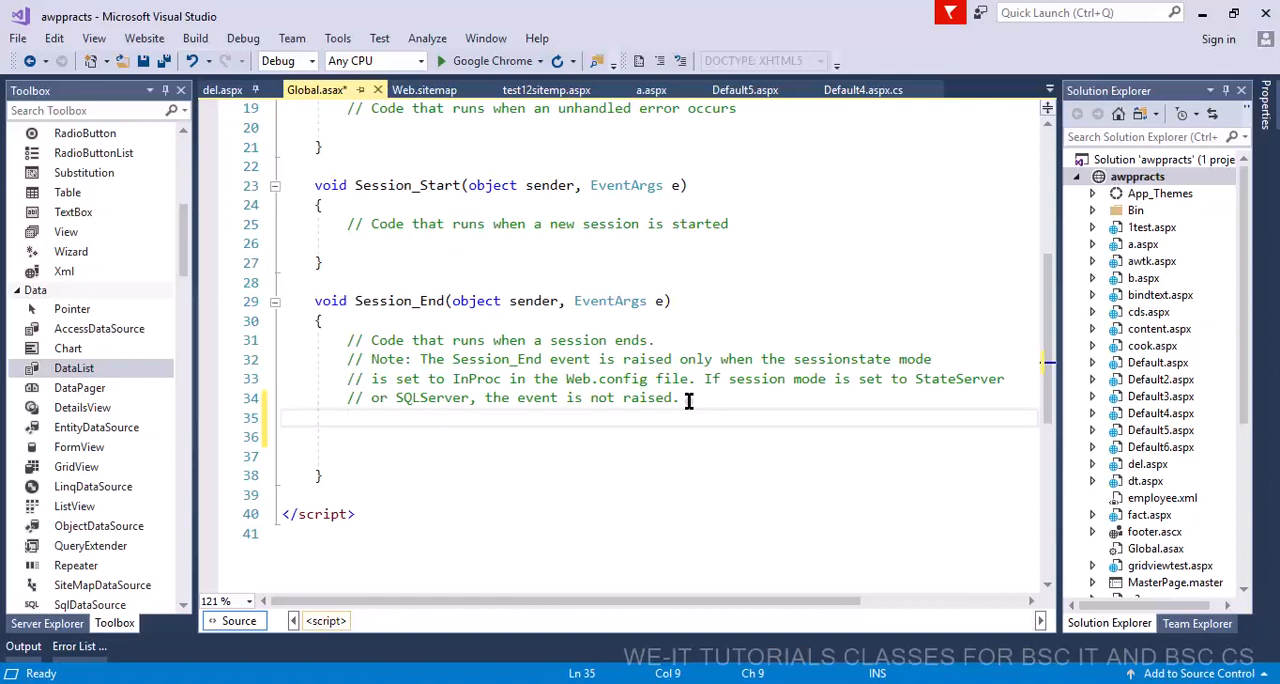
# Write Application["usercount"] in Session_End with a blank line above it
pyautogui.write('appl')
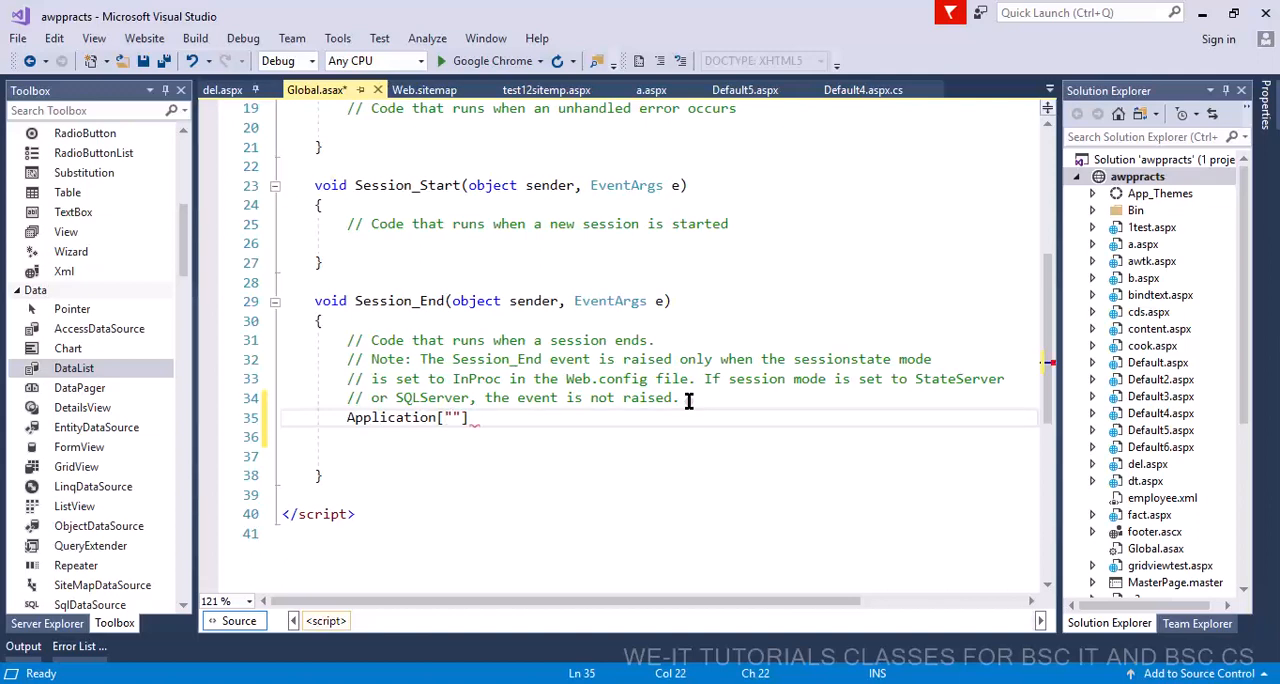
pyautogui.write('usercoi')
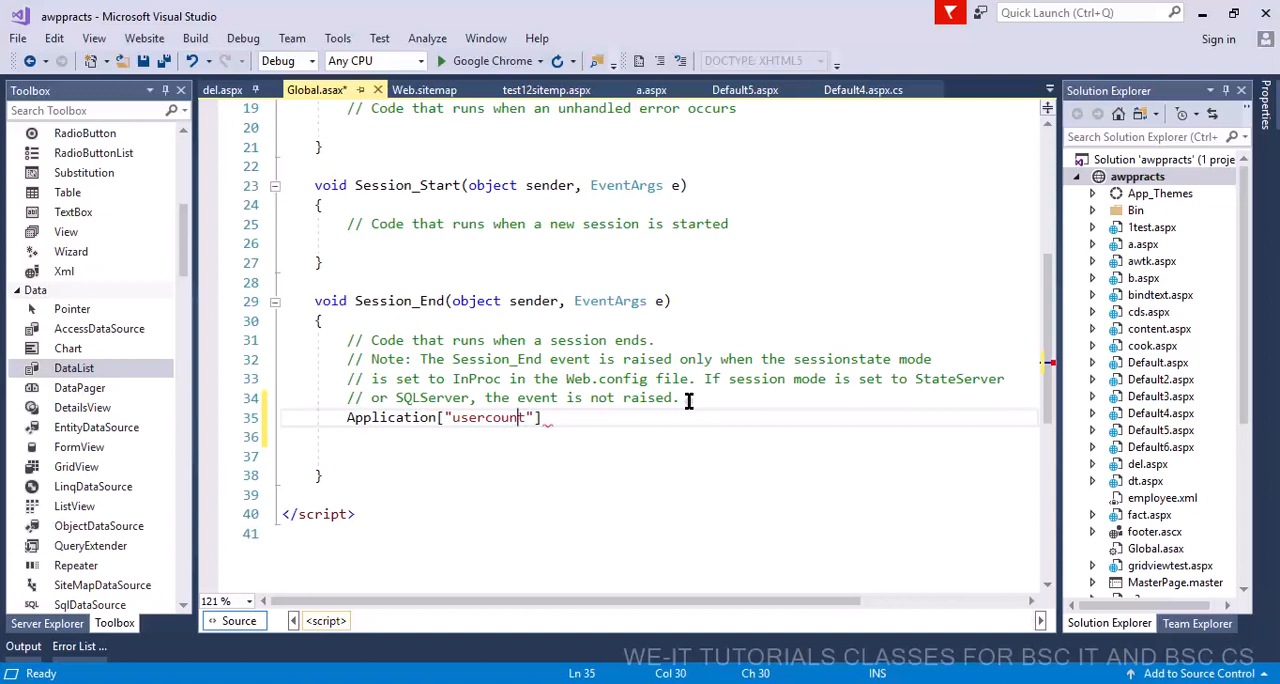
pyautogui.press('Enter')
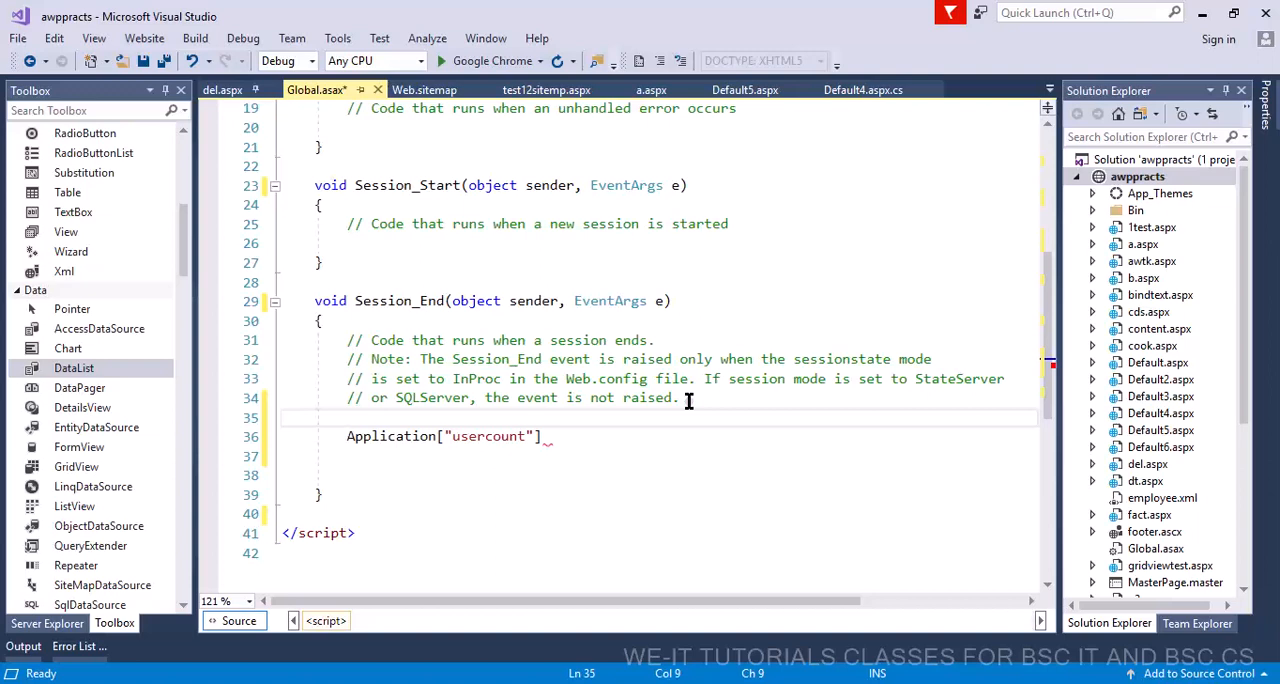
# Wrap the usercount line with Application.Lock(); and Application.UnLock();
pyautogui.write('Application.c')
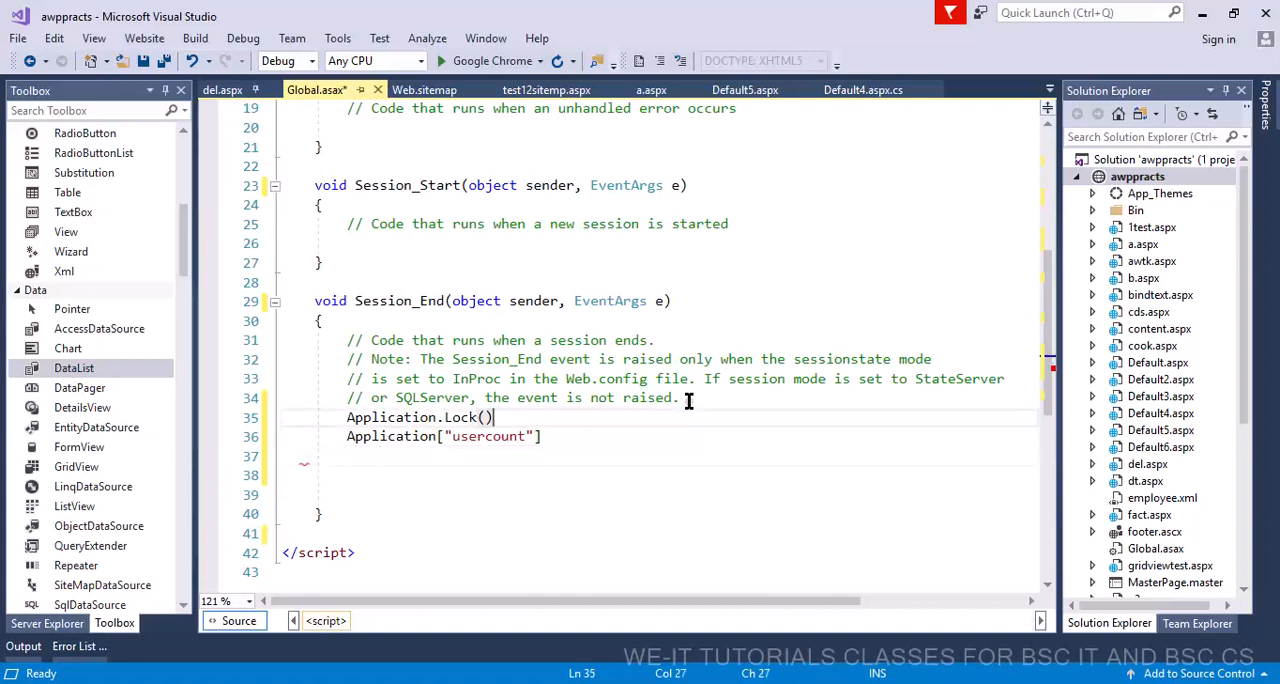
pyautogui.write(';')
pyautogui.click(692, 436)
pyautogui.write(';')
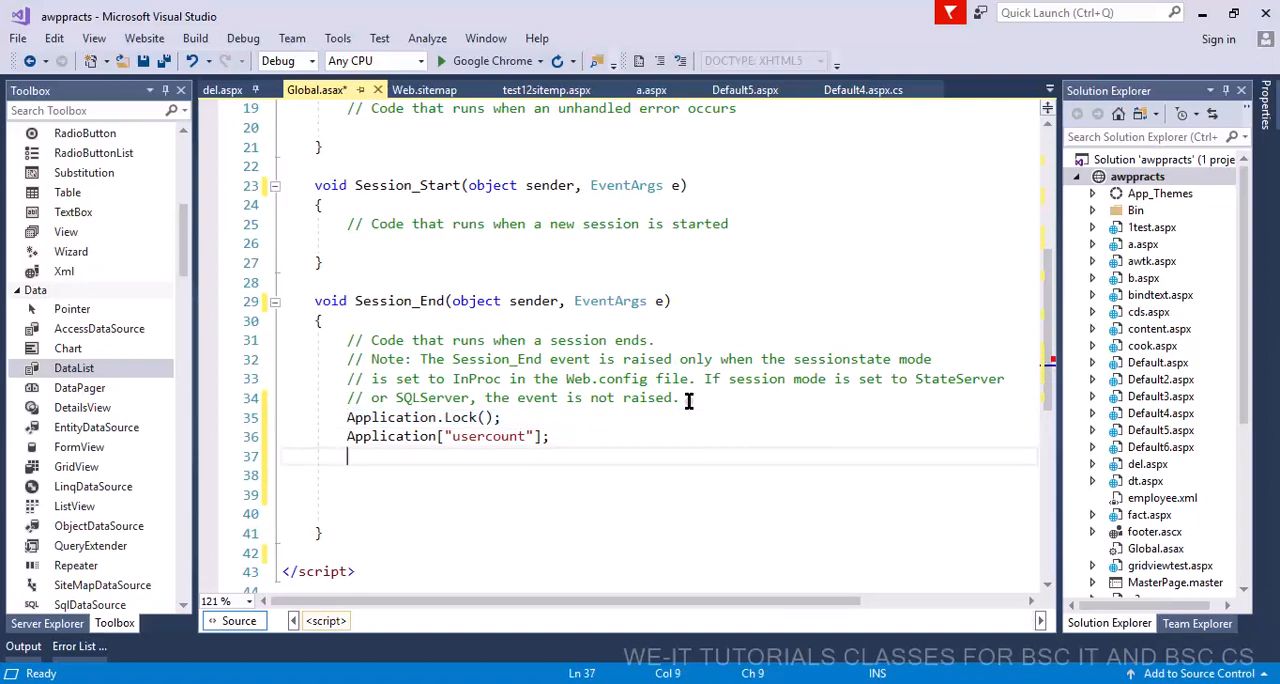
pyautogui.write('Application.')
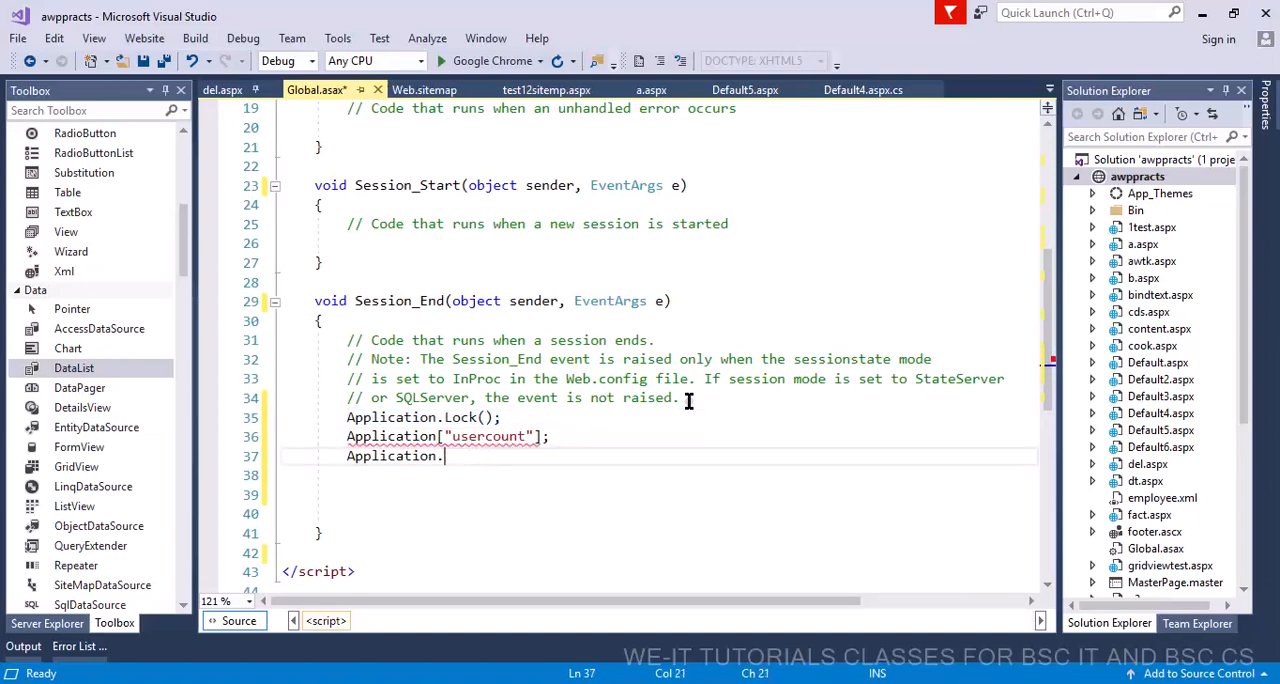
pyautogui.write('UnLock();')
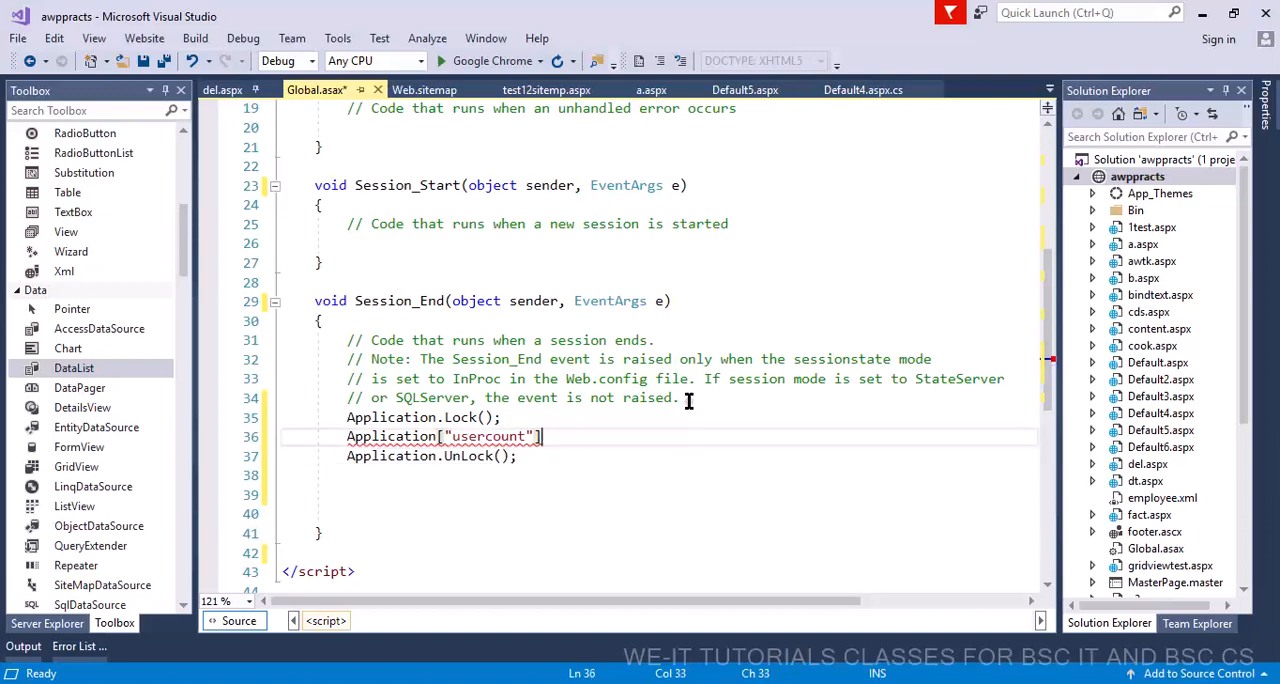
# Start the assignment Application["usercount"] = Application["usercount"]
pyautogui.write('=')
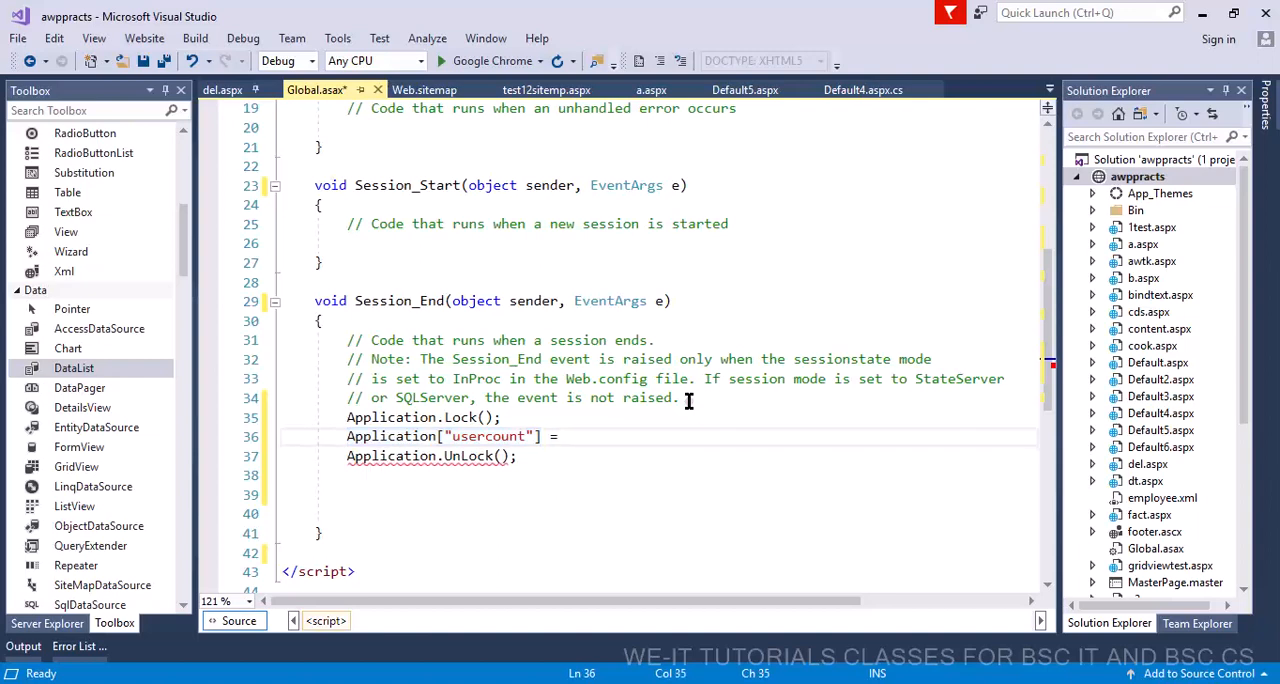
pyautogui.write('Application["usercount"]')
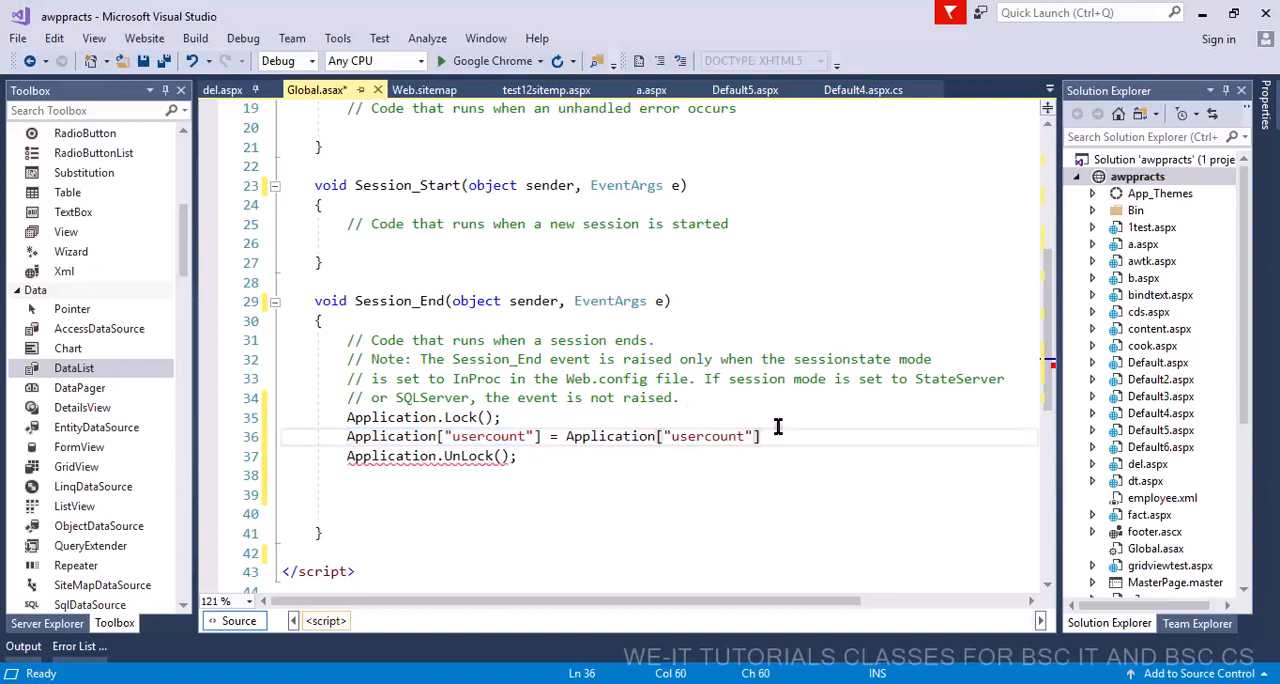
pyautogui.write('Applicatio')
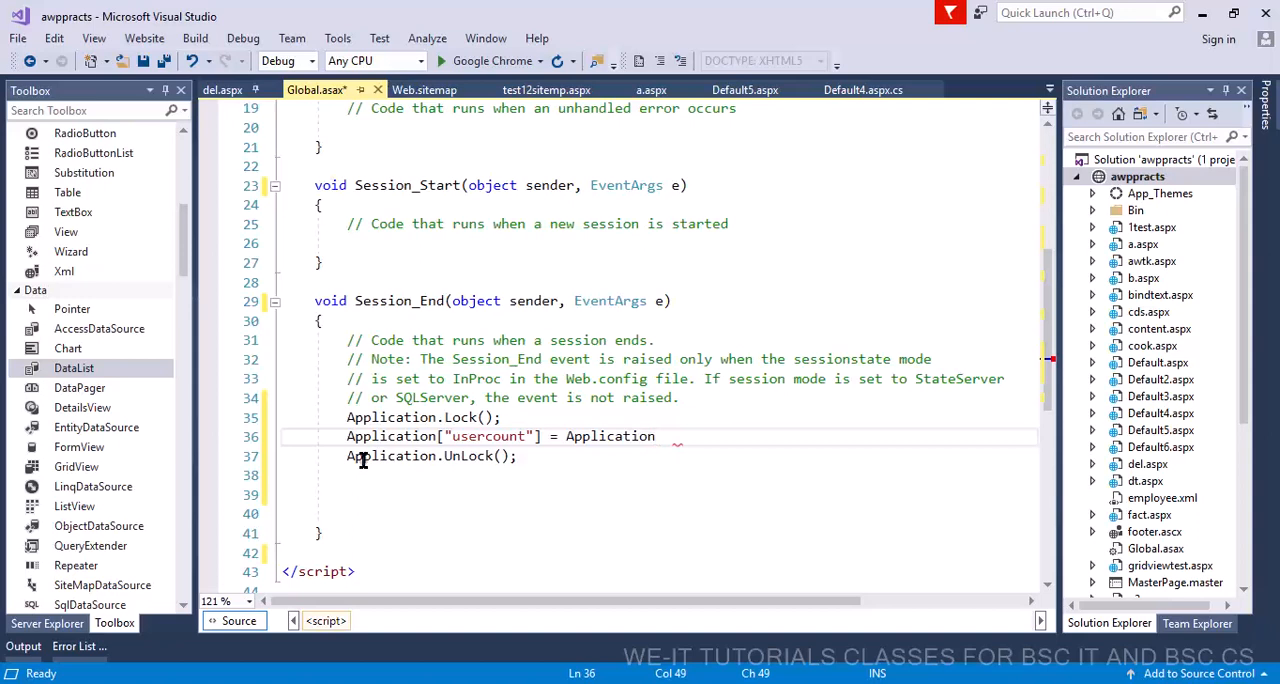
# Complete the increment with Convert.ToInt32(Application["usercount"]) + 1; in Session_Start and save
pyautogui.press('BackSpace')
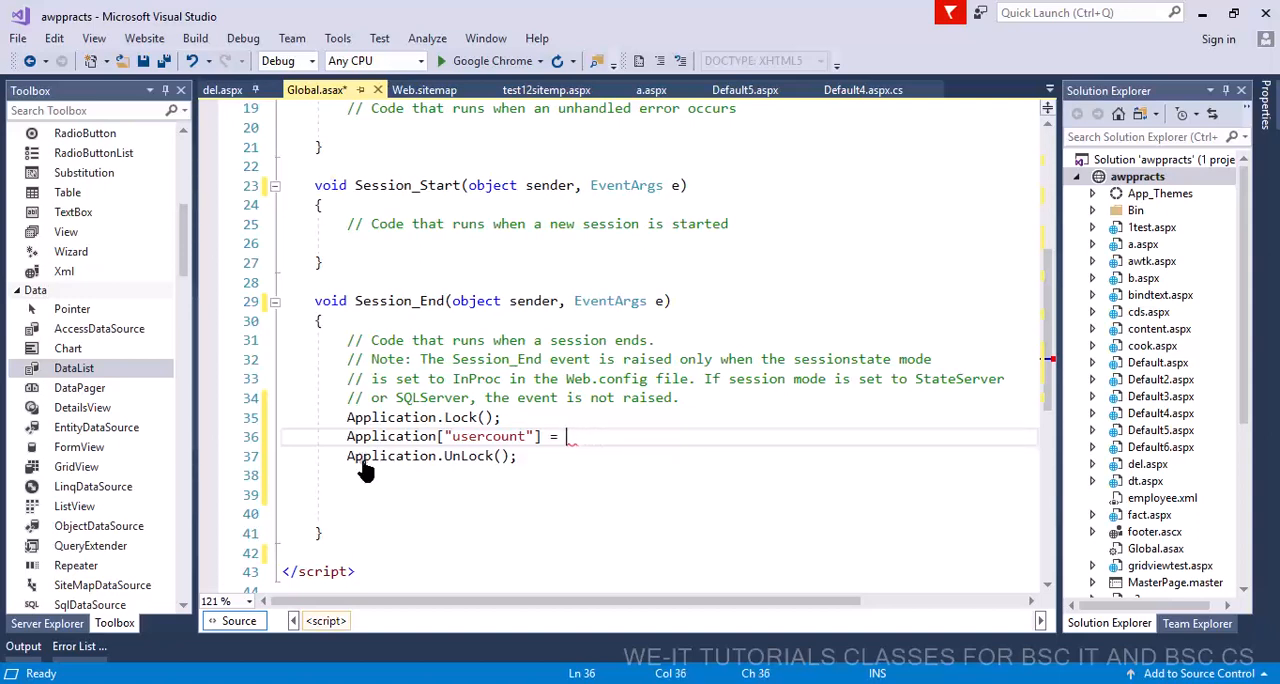
pyautogui.write('Application["usercount"]')
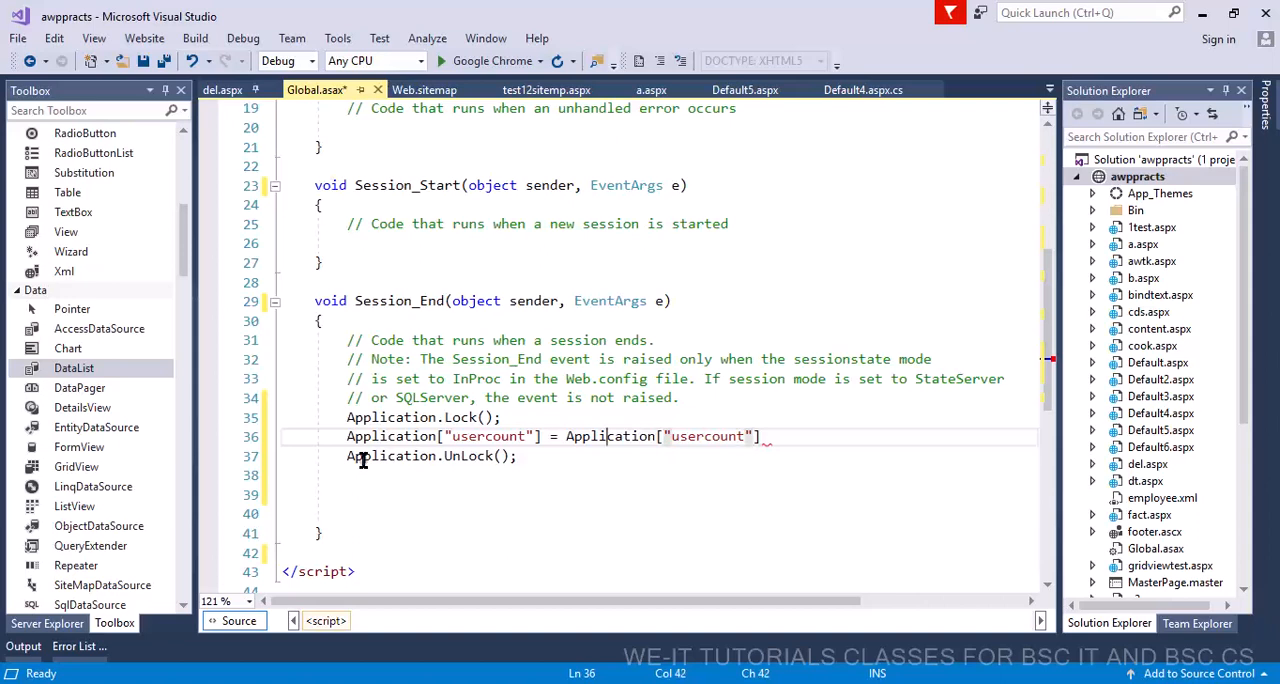
pyautogui.write('conv')
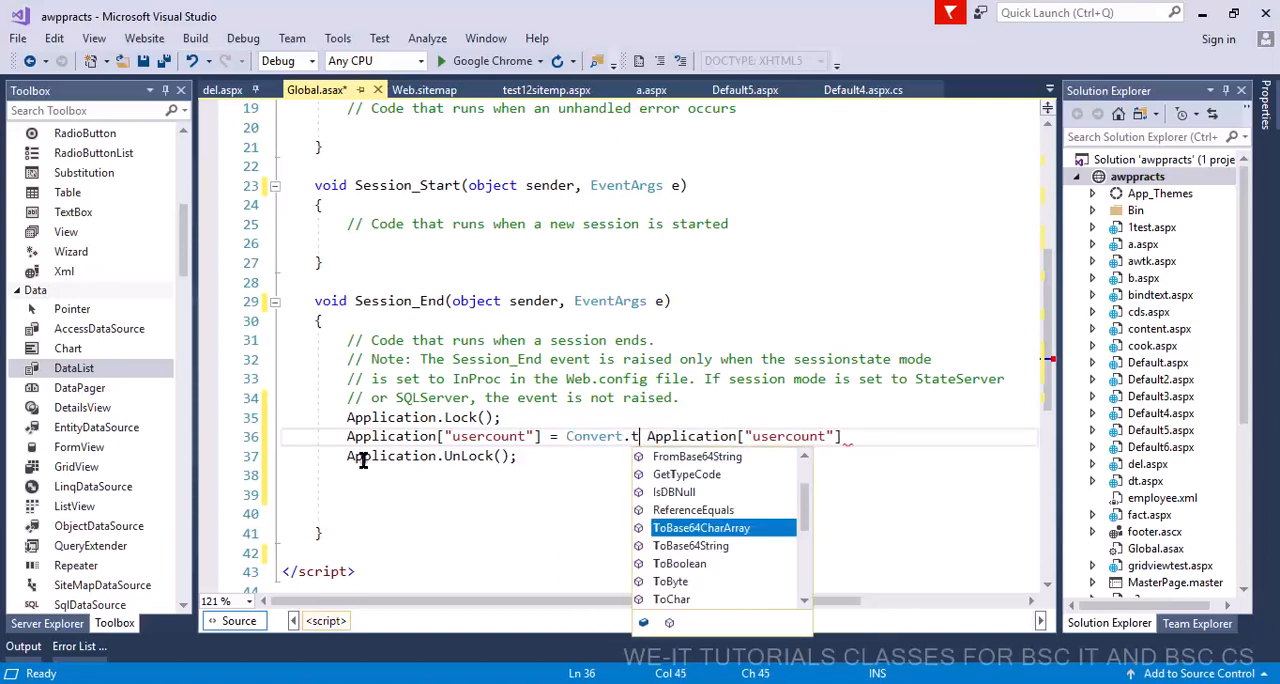
pyautogui.write('ToInt16')
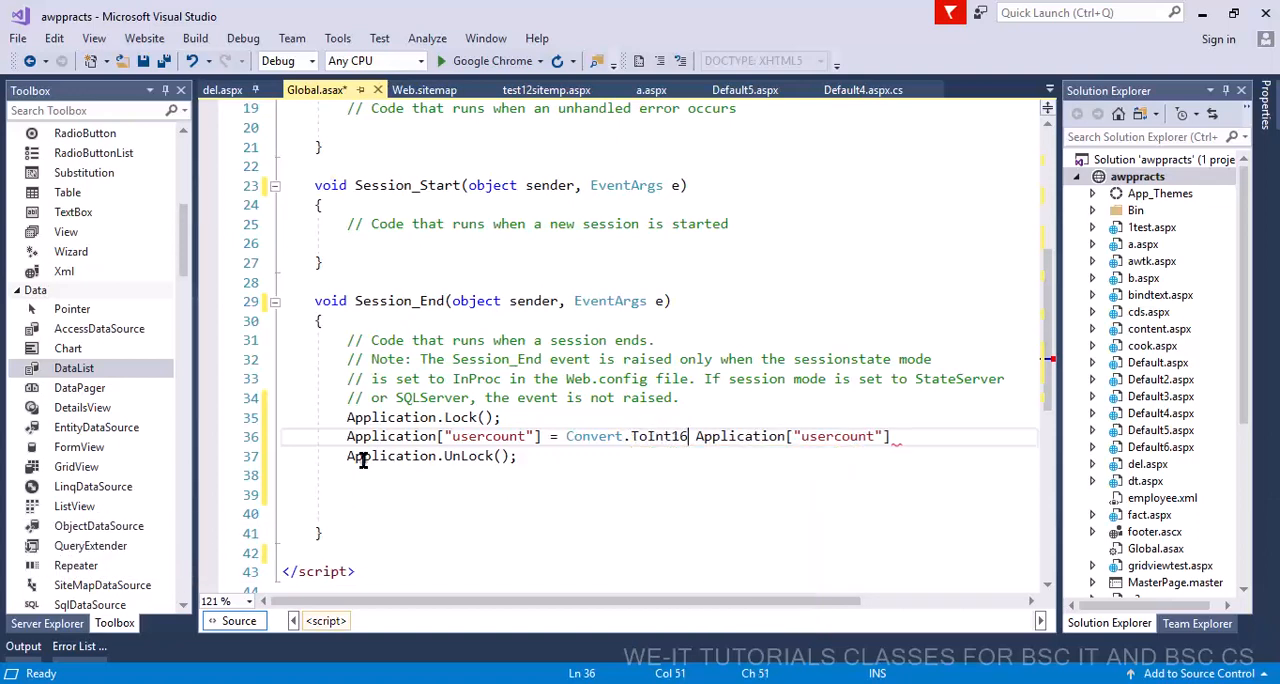
pyautogui.write('32(')
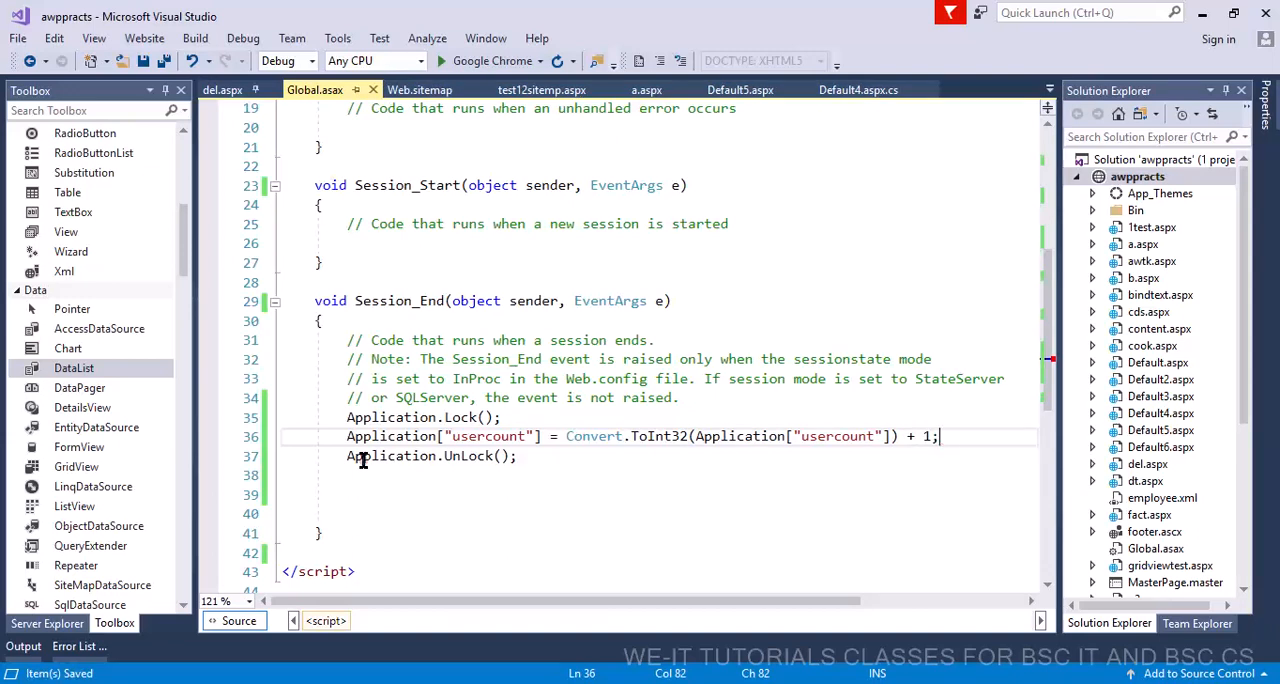
pyautogui.click(516, 456)
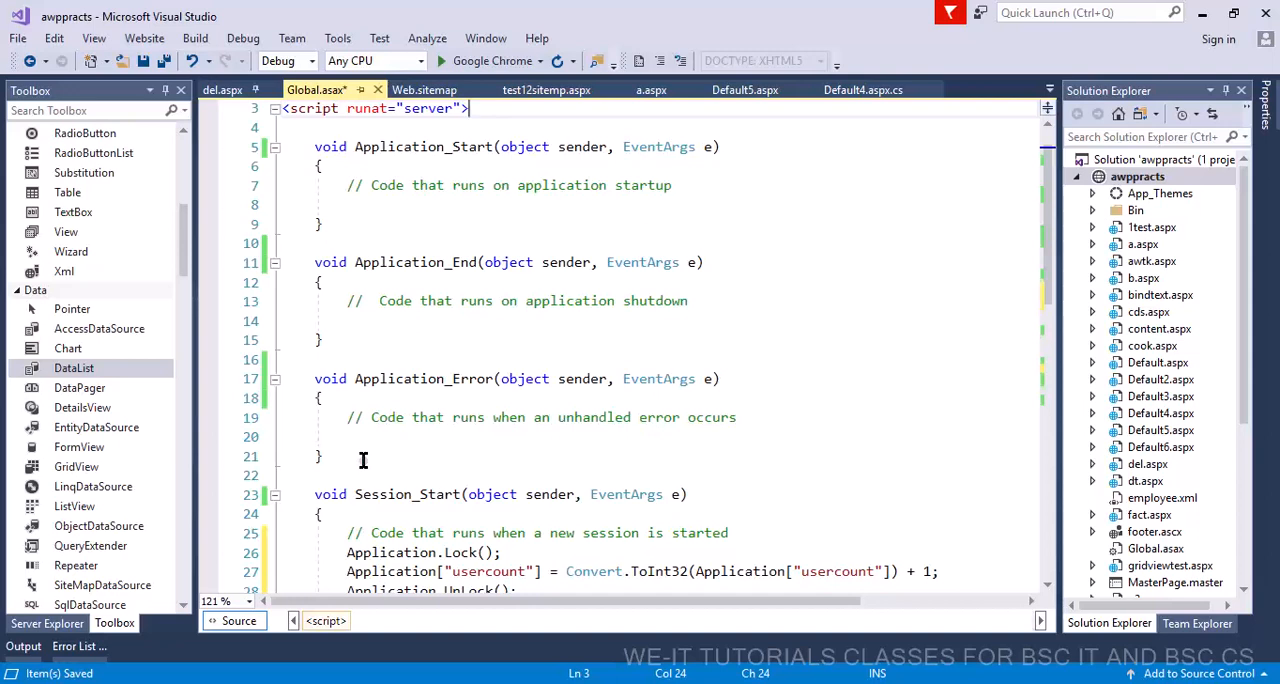
# Review Global.asax from the top to confirm the Session_Start lock, increment and unlock
pyautogui.rightClick(1138, 176)
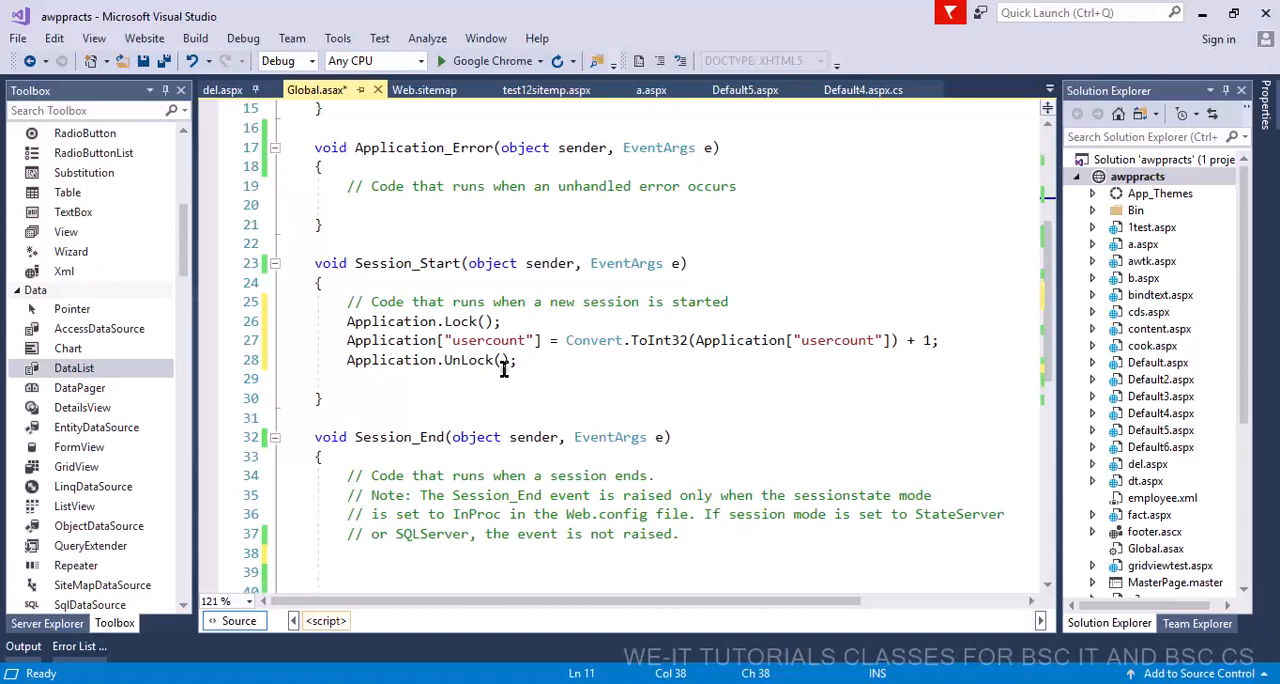
pyautogui.scroll(3)
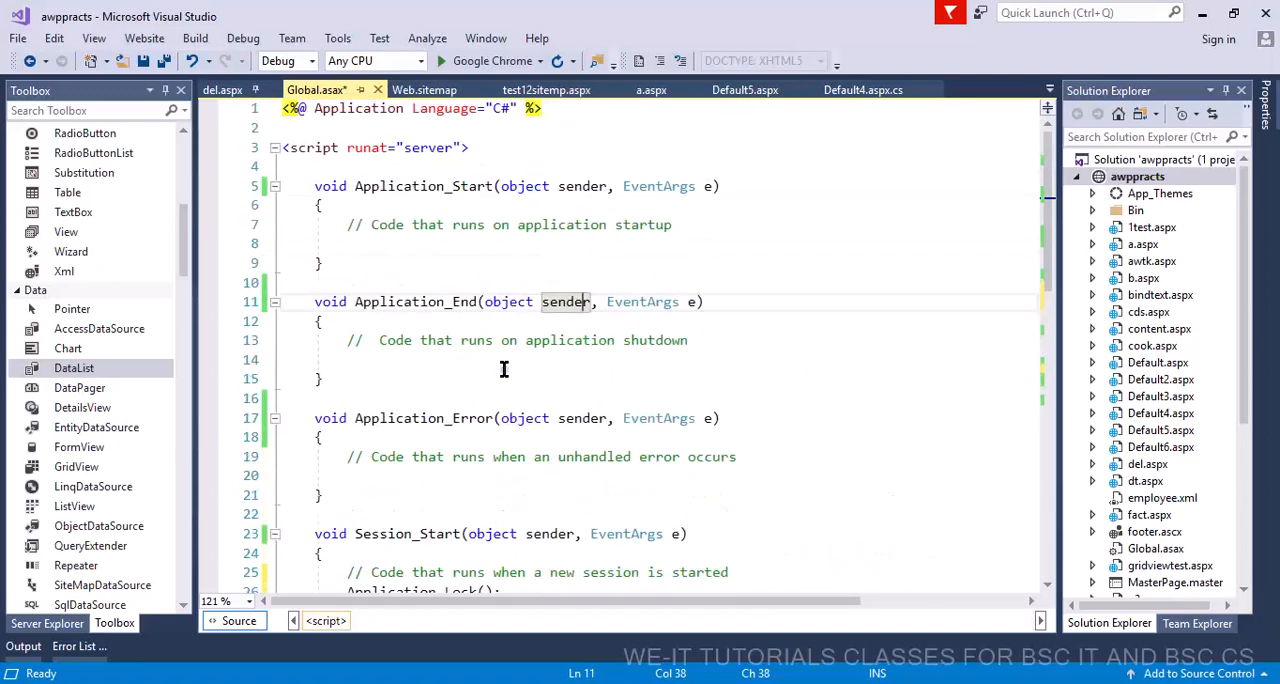
pyautogui.scroll(-3)
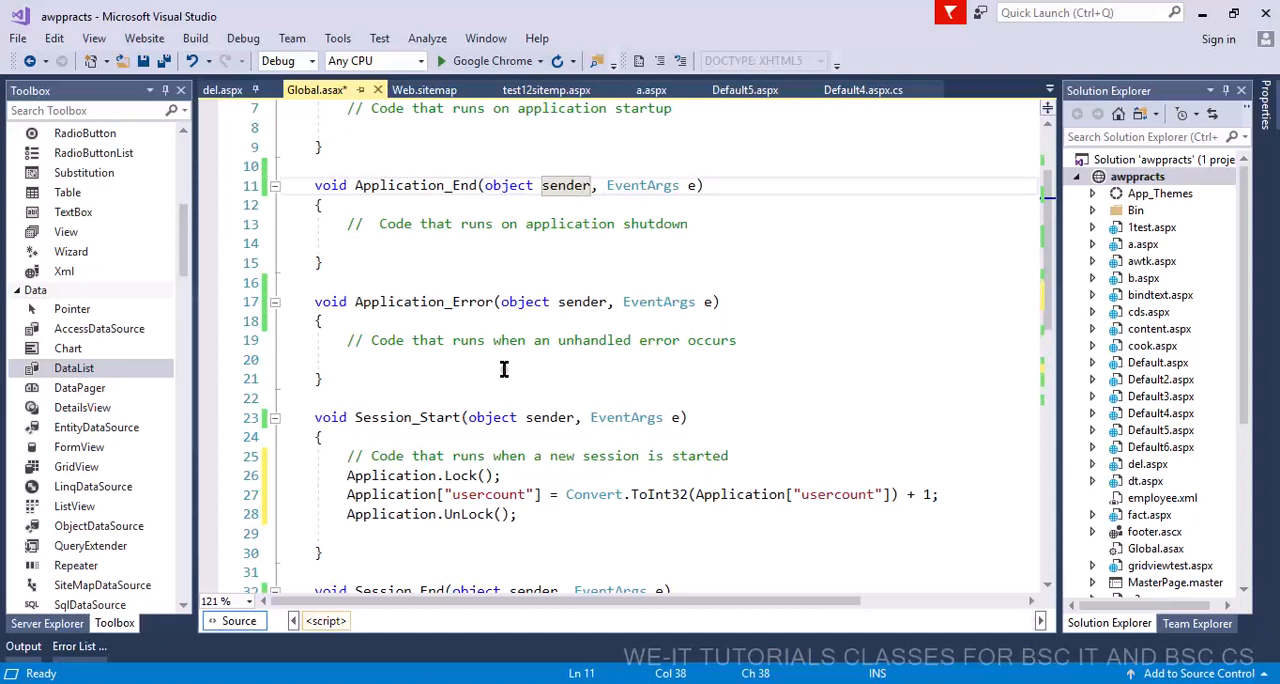
pyautogui.moveTo(1114, 194)
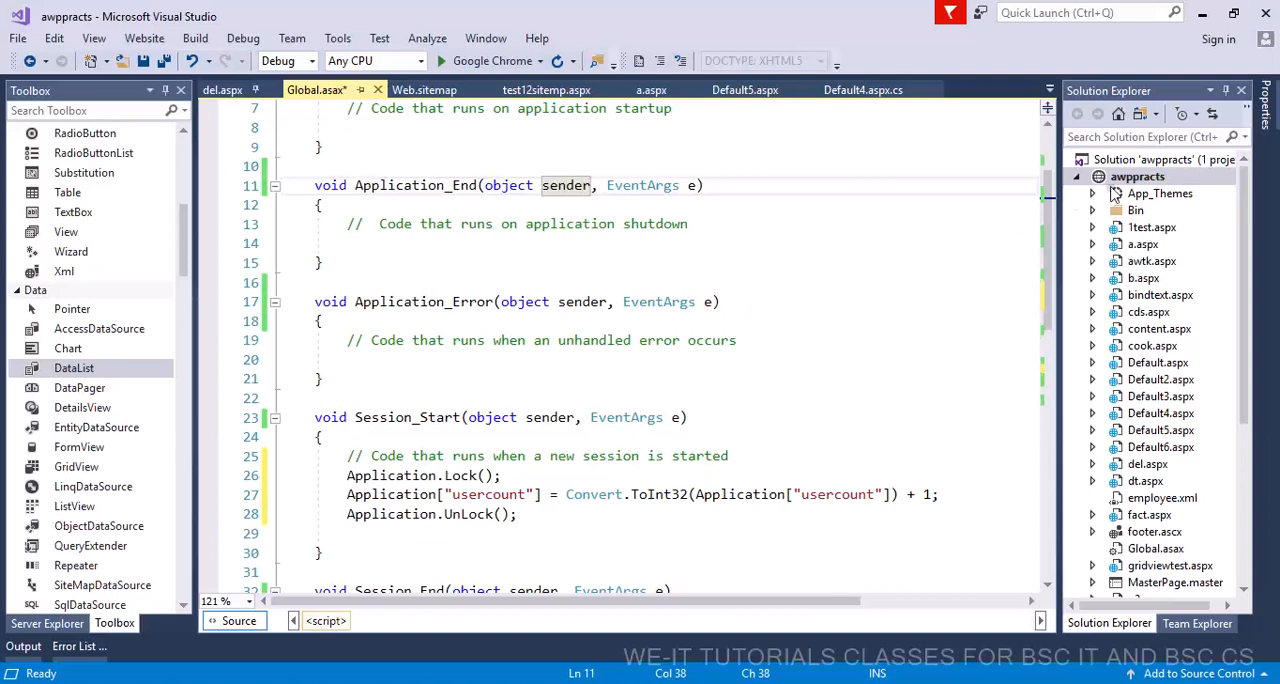
# Add a new web form named hits to the awppracts site
pyautogui.rightClick(1136, 176)
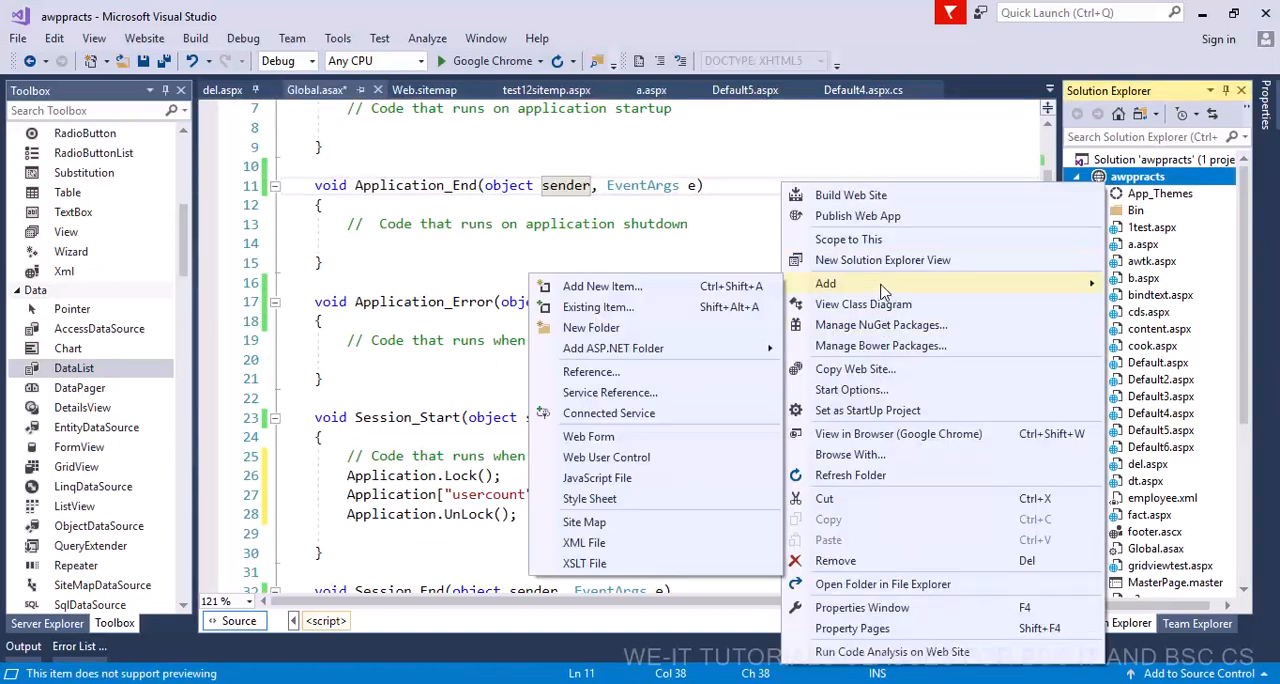
pyautogui.moveTo(592, 328)
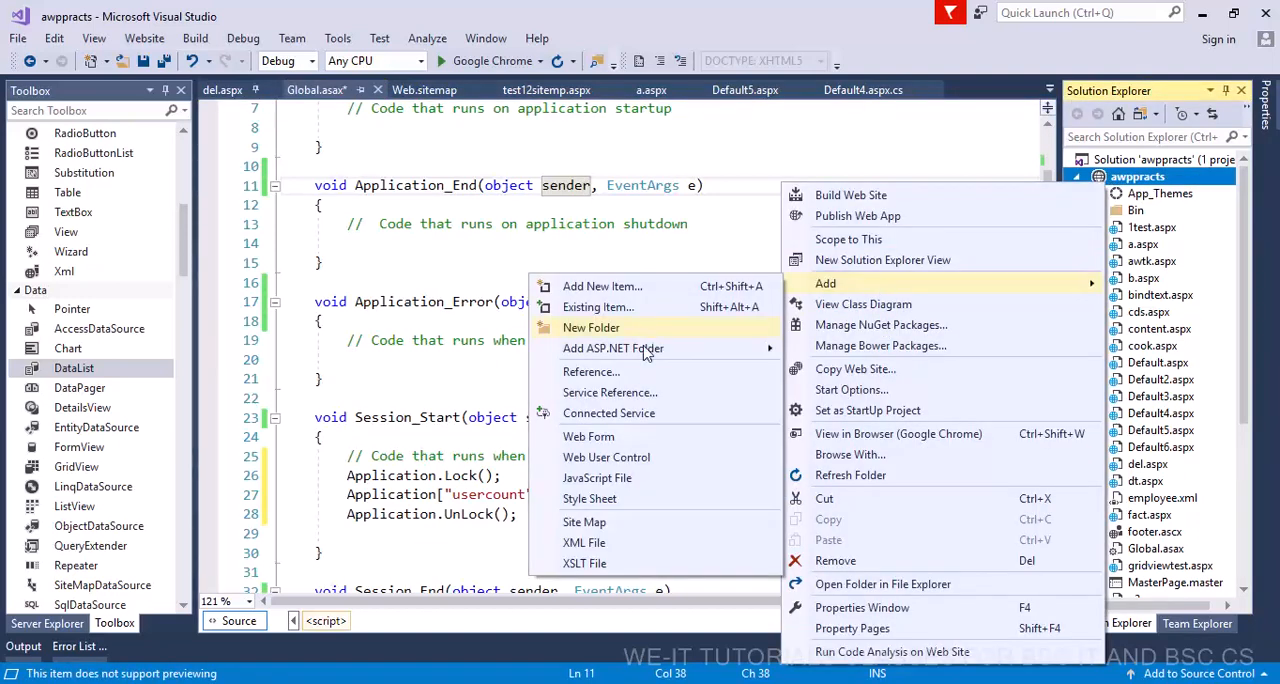
pyautogui.click(588, 436)
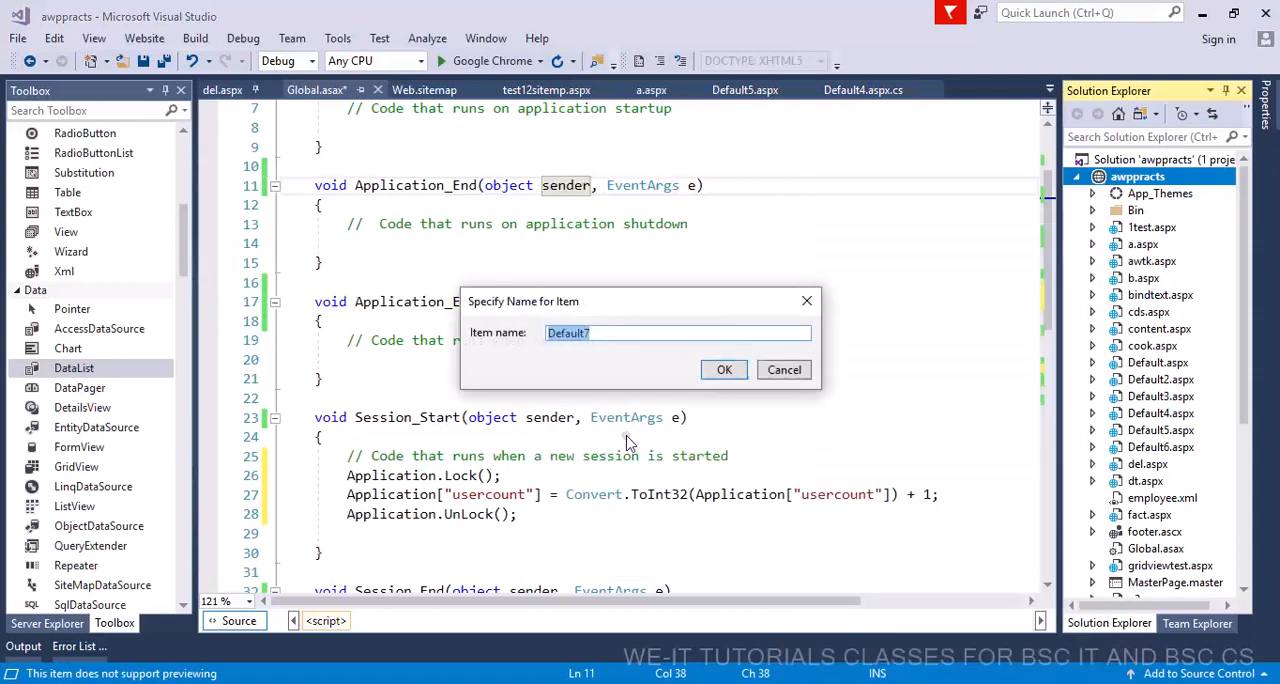
pyautogui.write('hite')
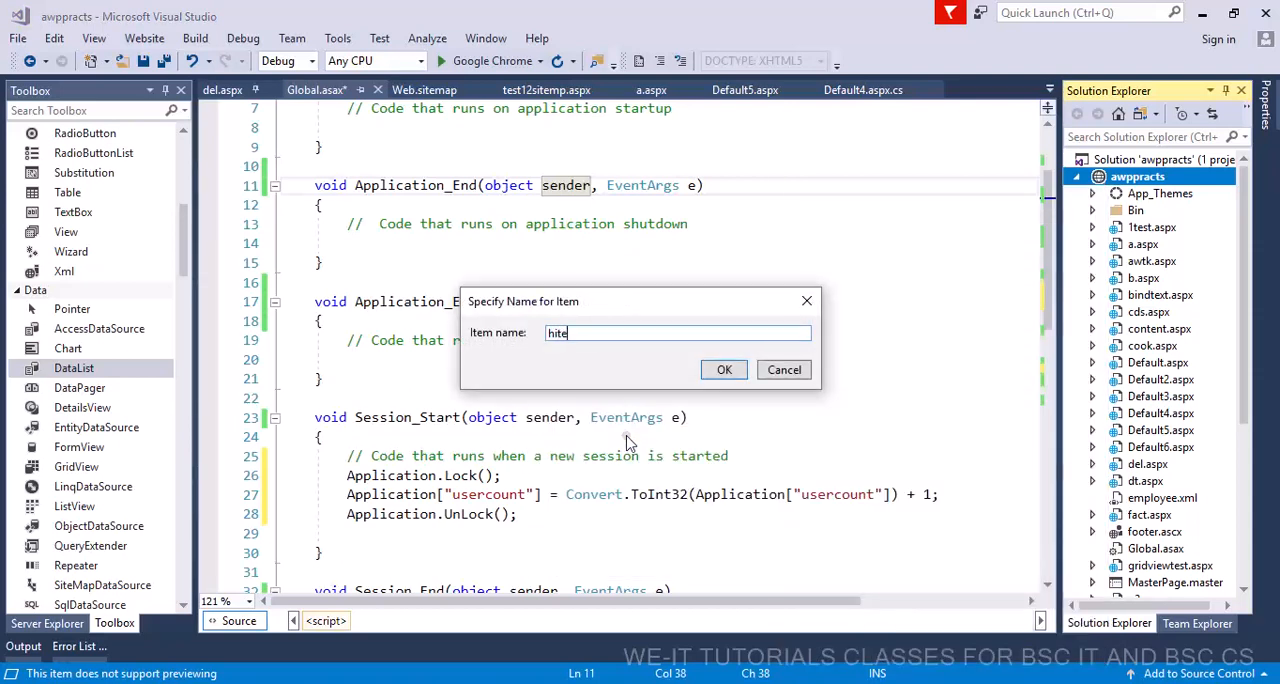
pyautogui.click(724, 368)
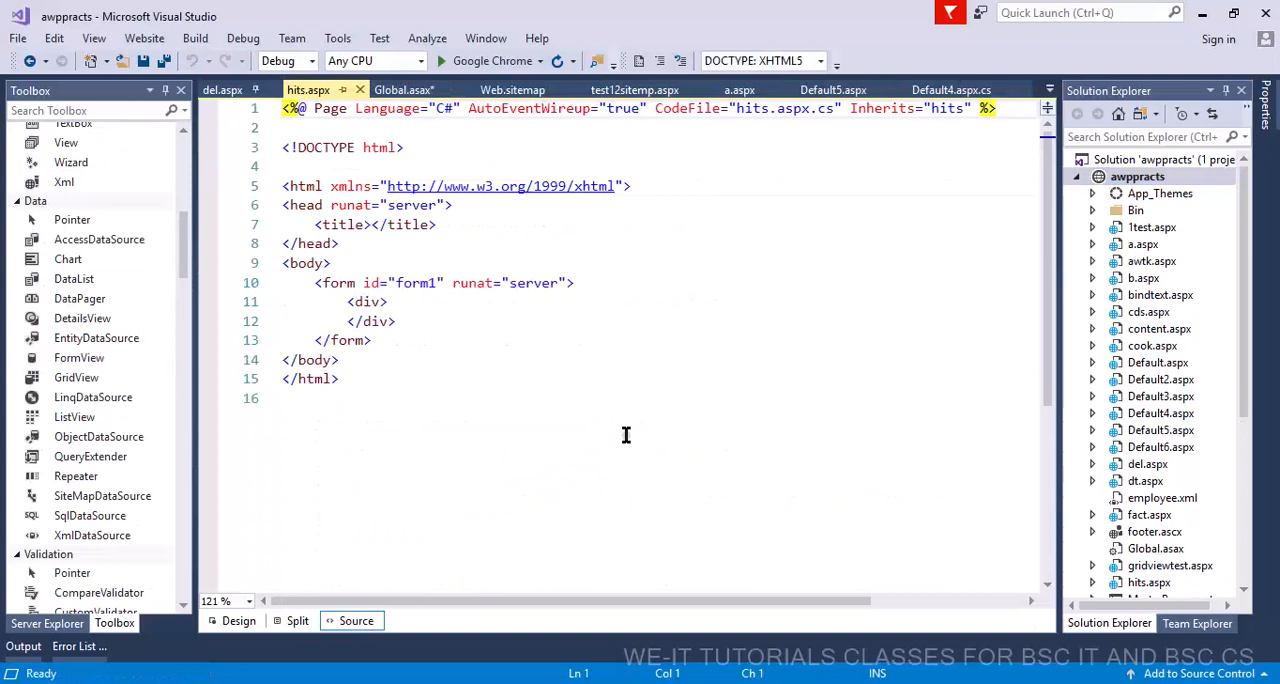
# In hits.aspx.cs Page_Load, write Response.Write(Application["usercount"])
pyautogui.click(240, 620)
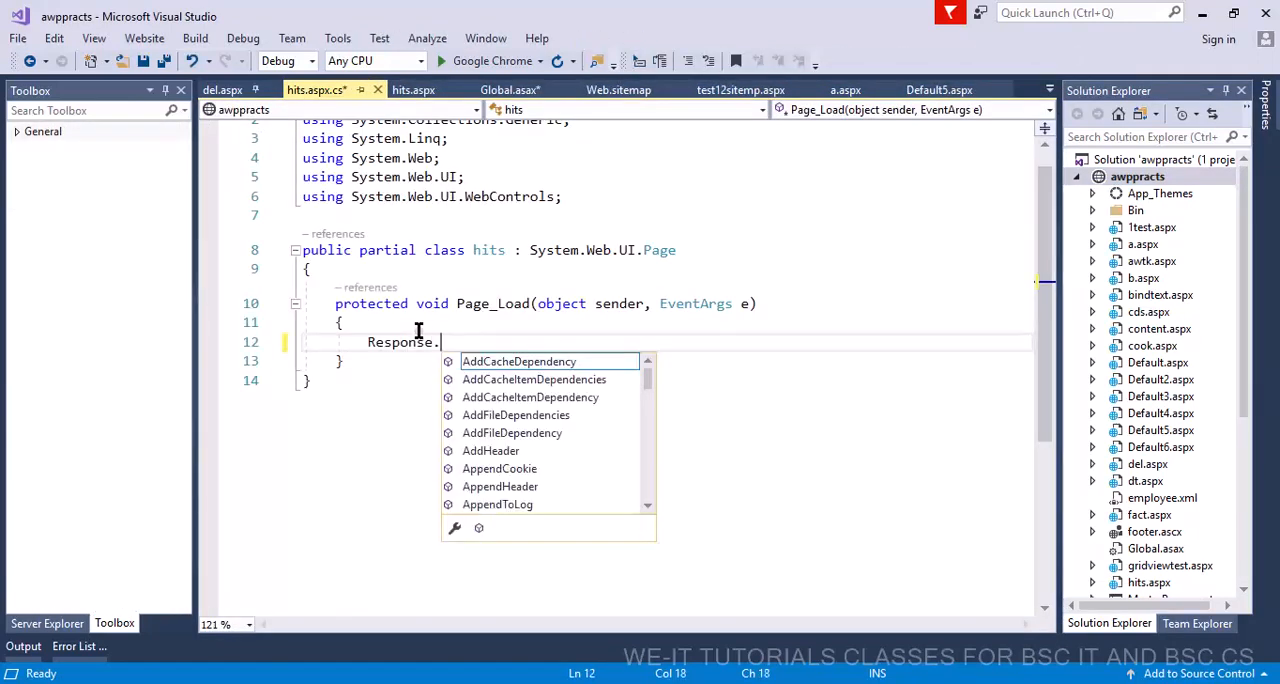
pyautogui.write('Write()')
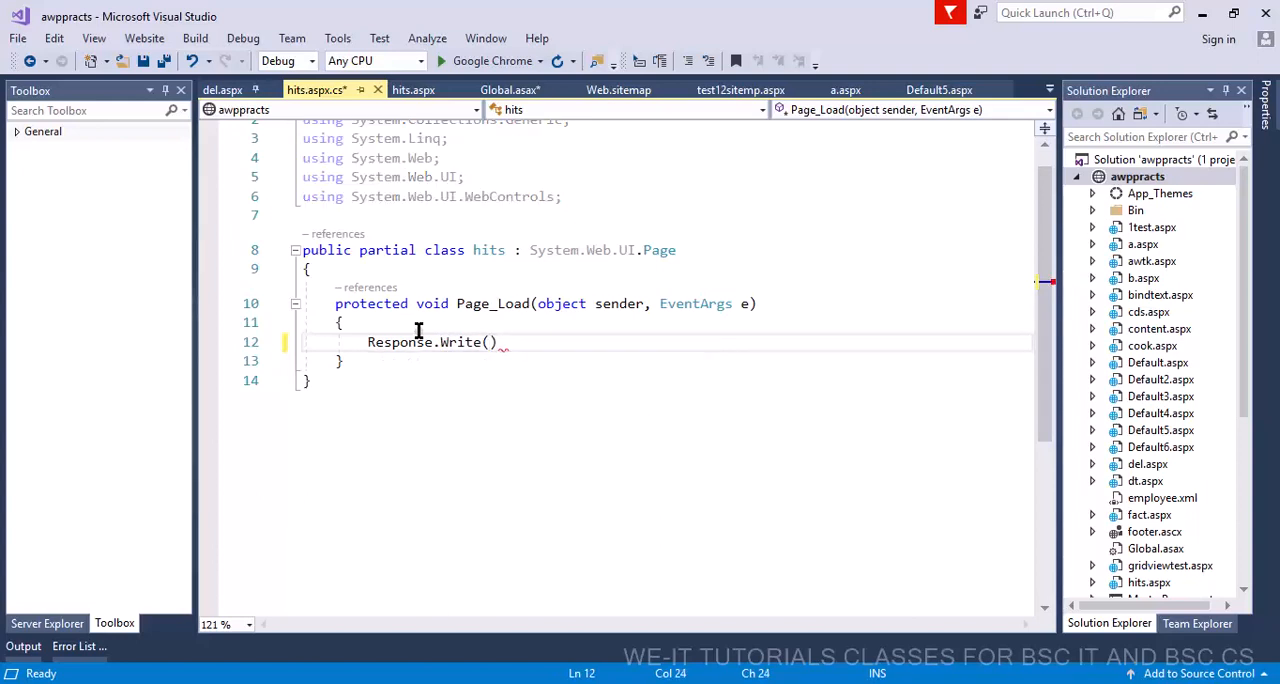
pyautogui.write('app')
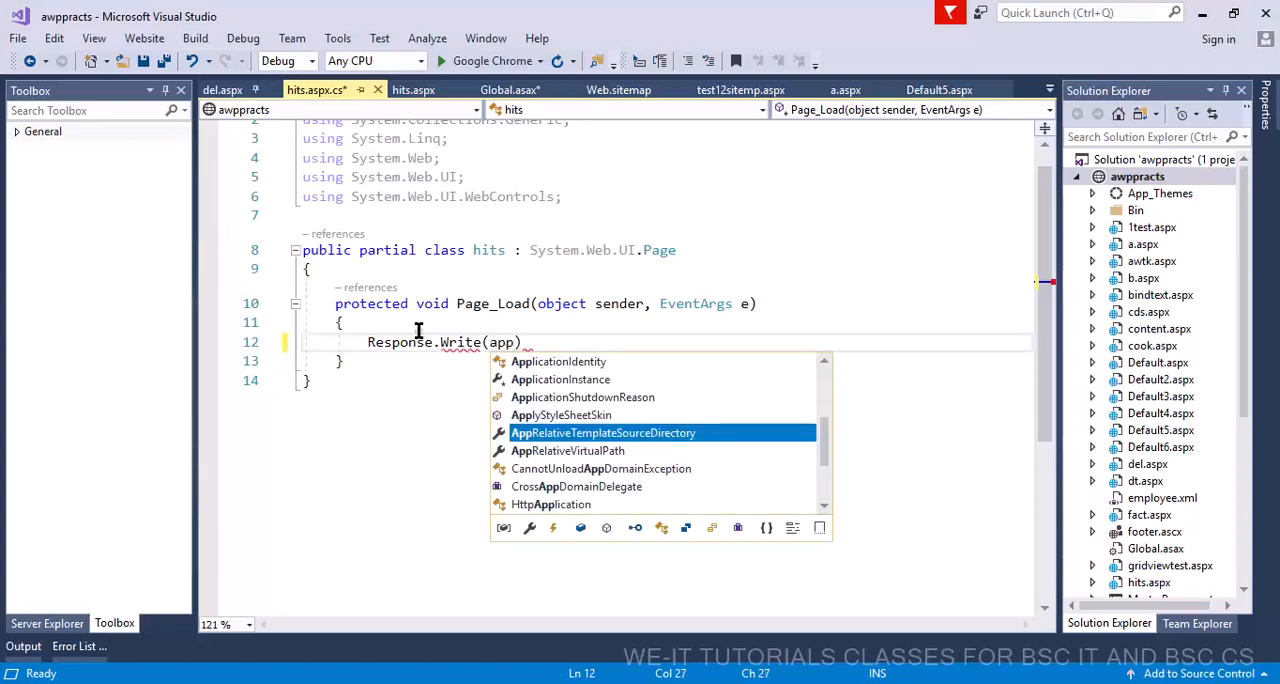
pyautogui.write('Application["use')
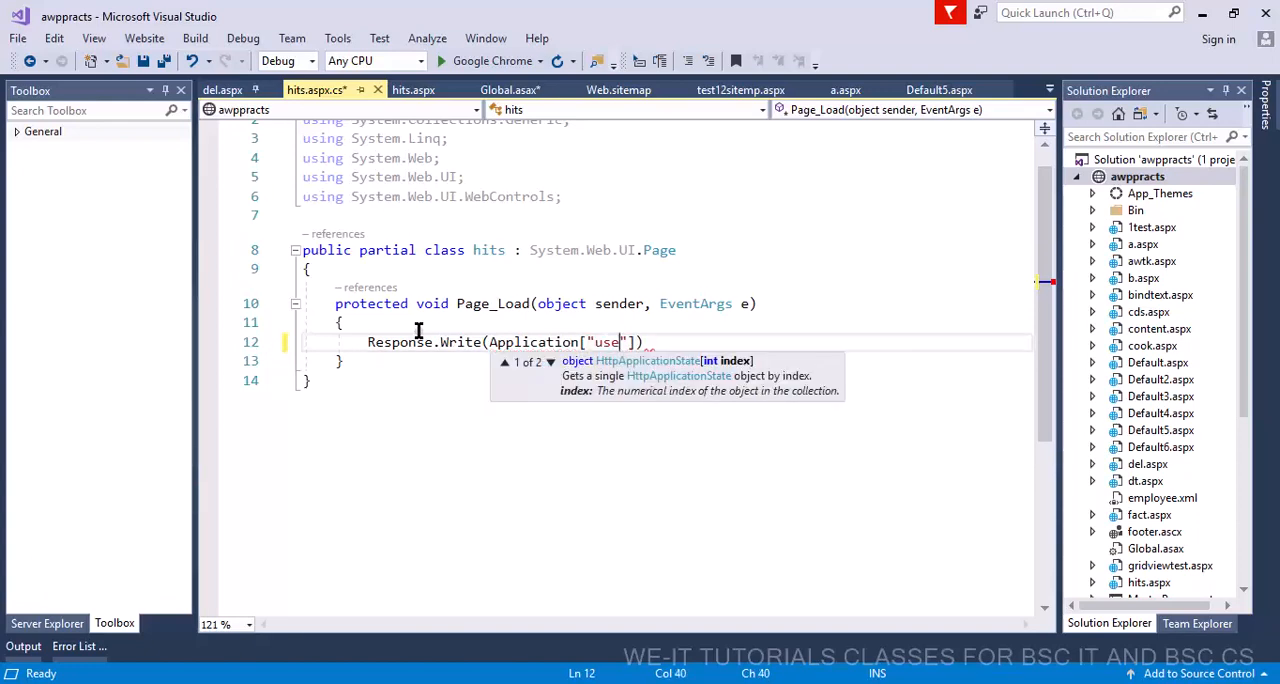
pyautogui.write('rcount')
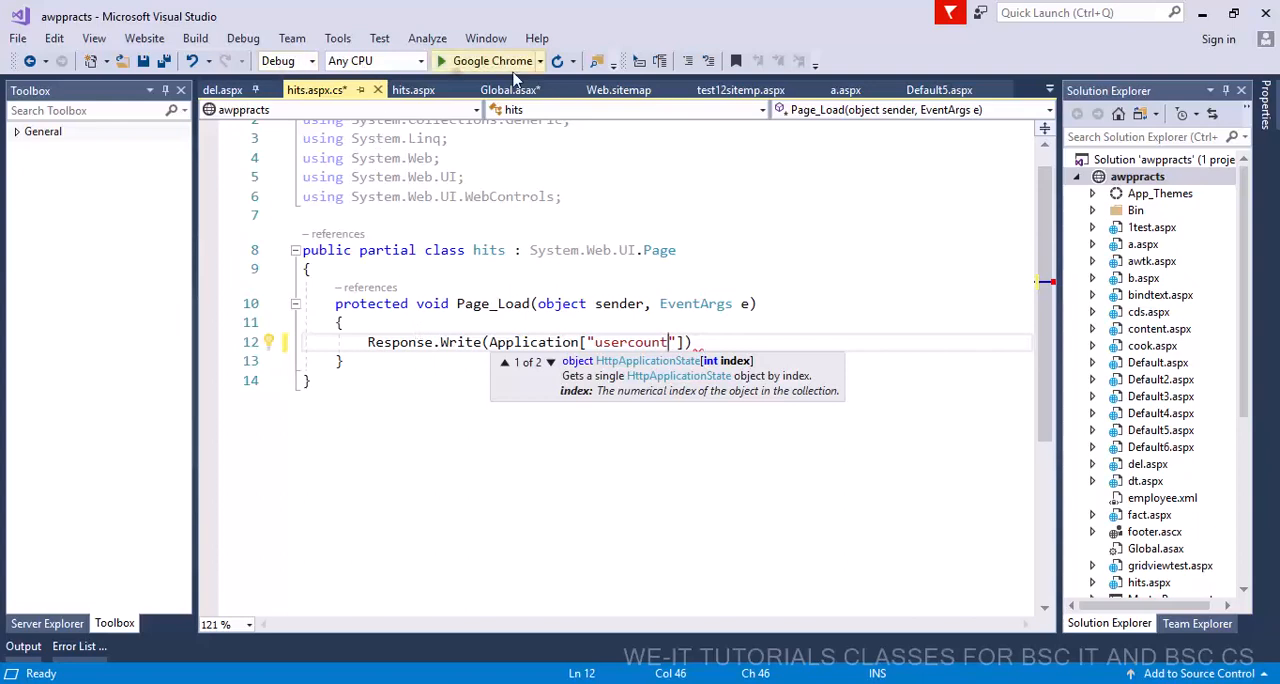
# Check Global.asax, then append .ToString() to the usercount output and save
pyautogui.click(414, 88)
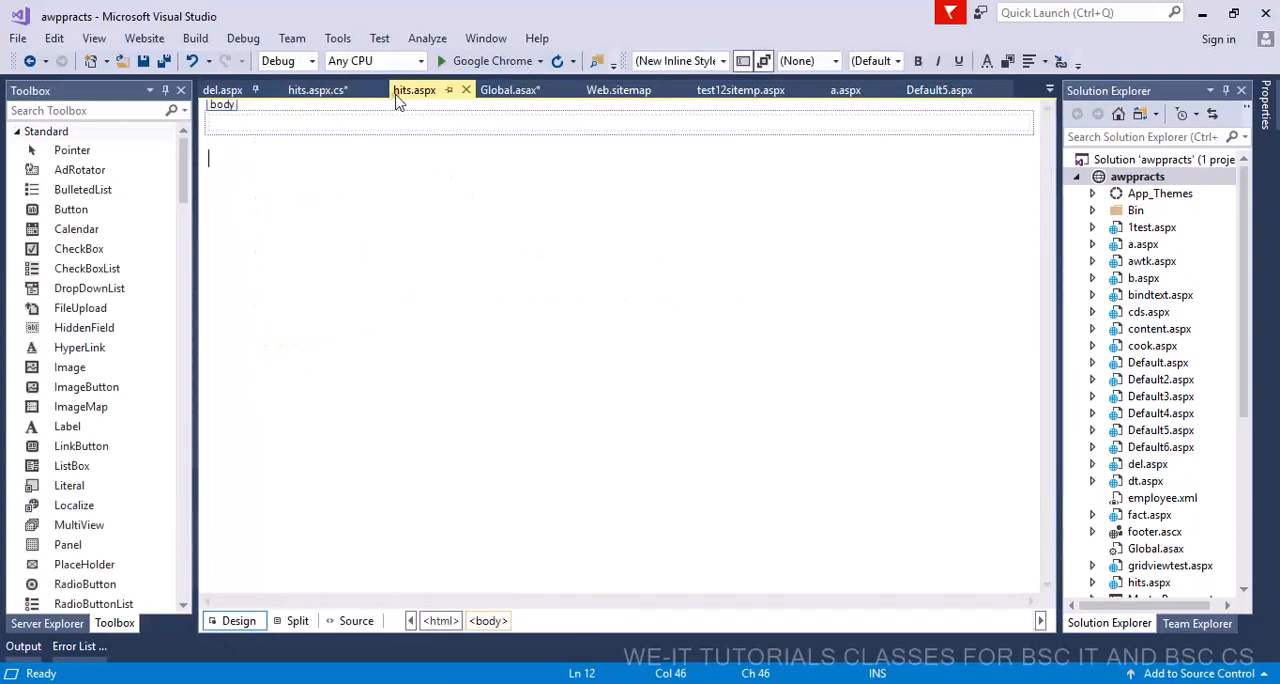
pyautogui.click(510, 88)
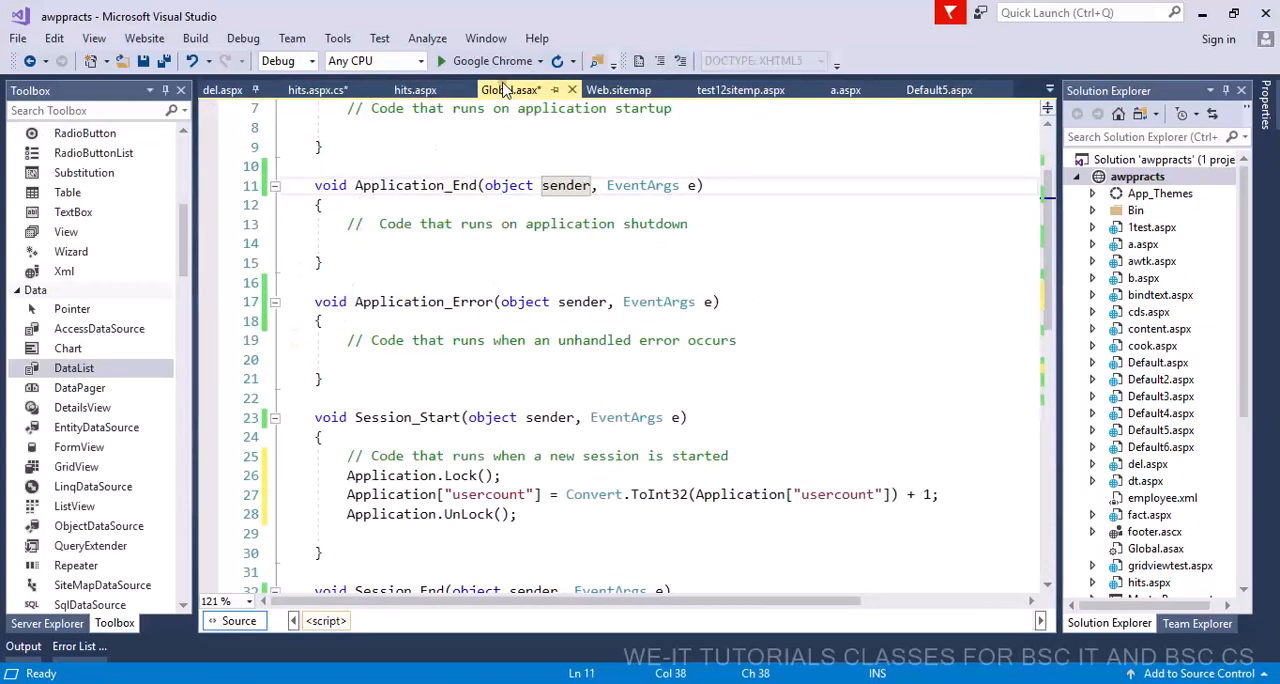
pyautogui.click(318, 90)
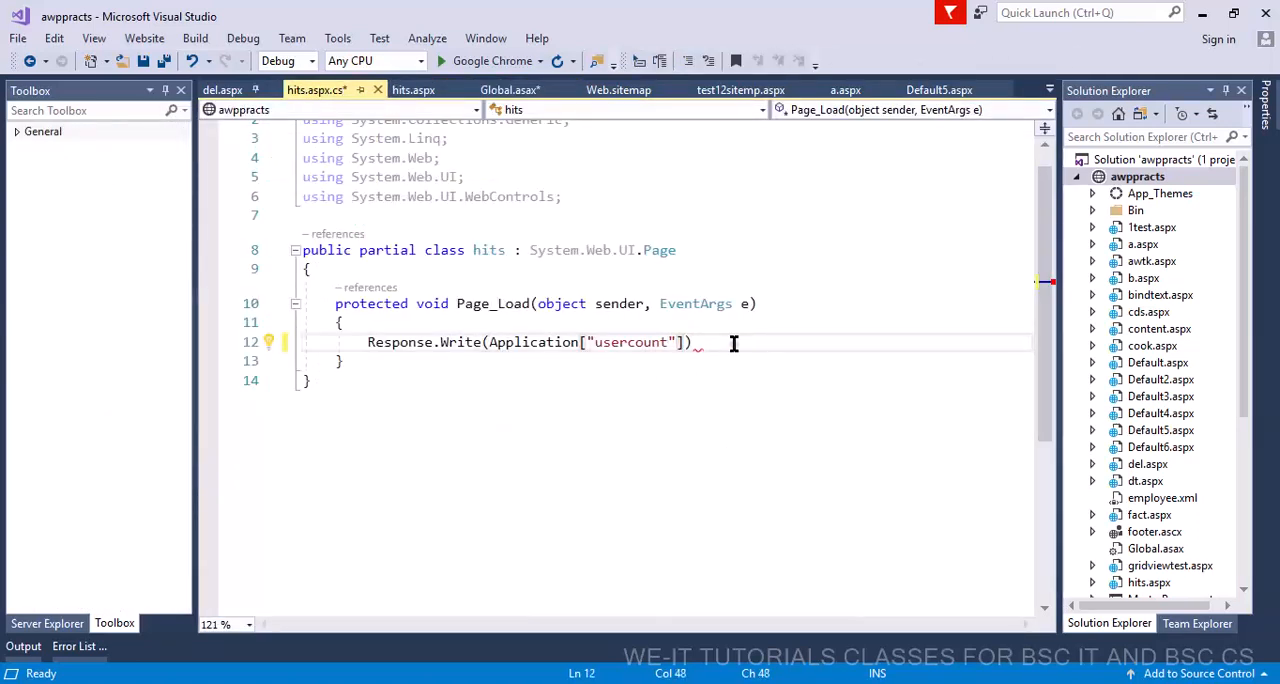
pyautogui.write('.ToString()')
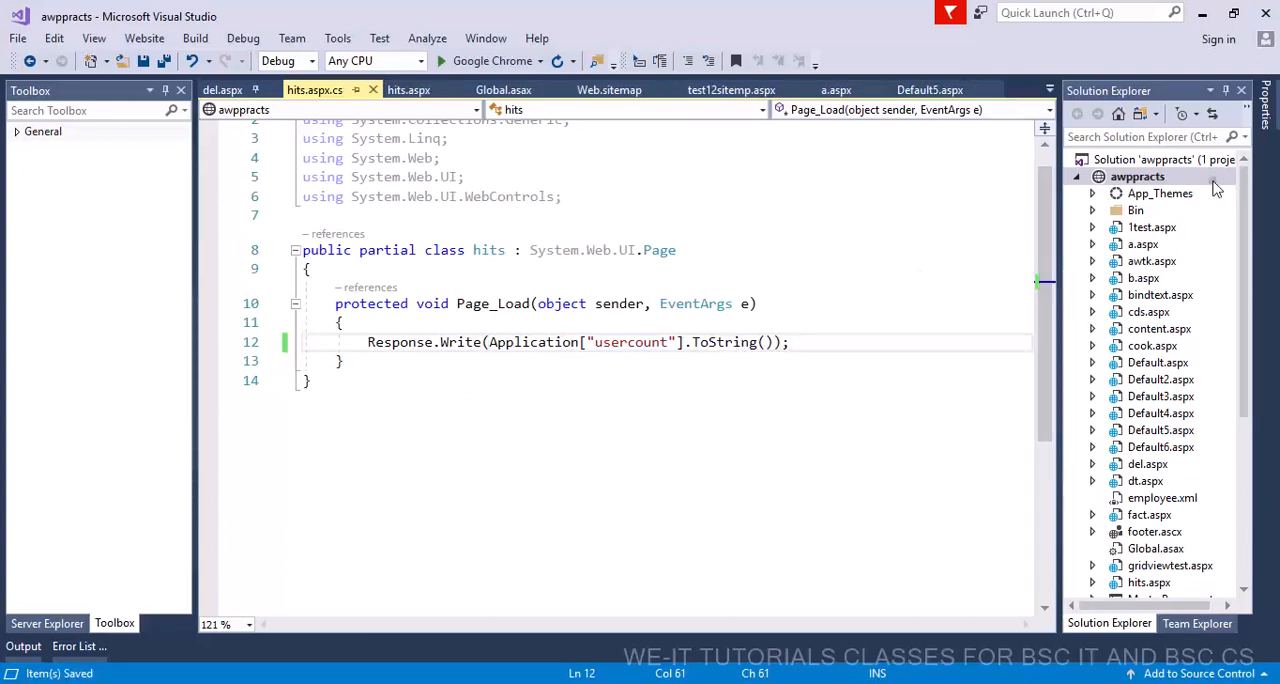
pyautogui.click(408, 88)
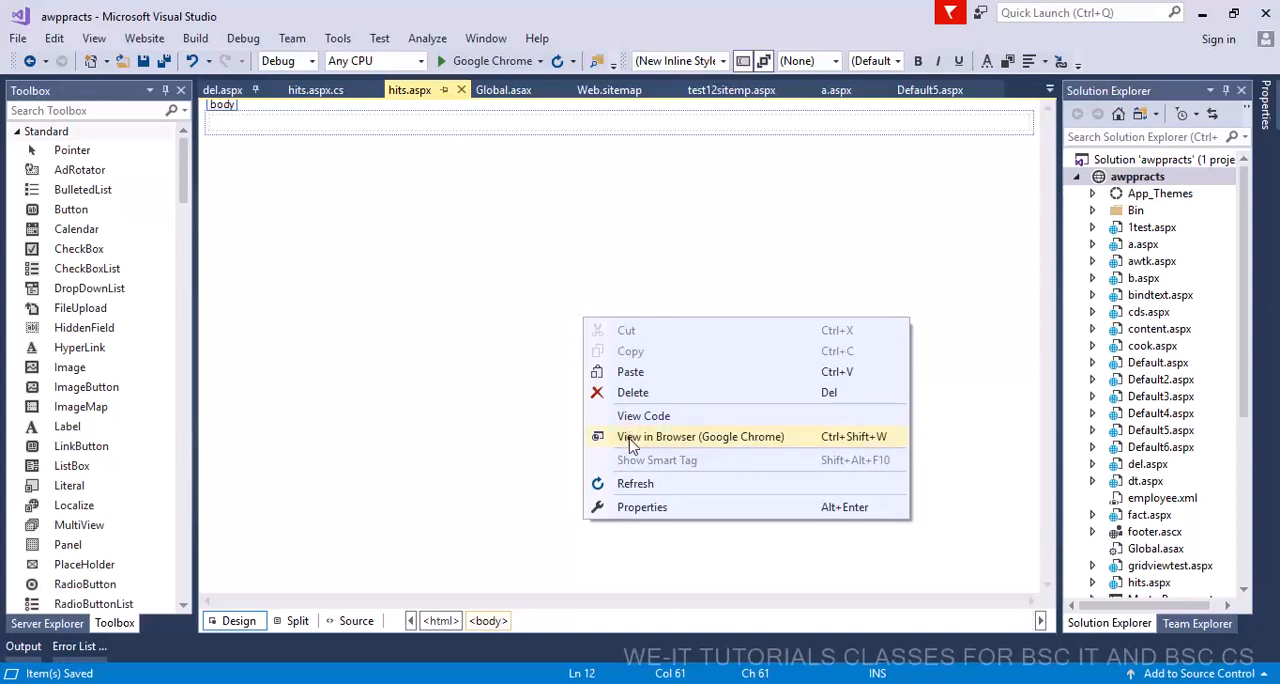
# Run the hits page in Chrome, showing a user count of 2
pyautogui.click(700, 436)
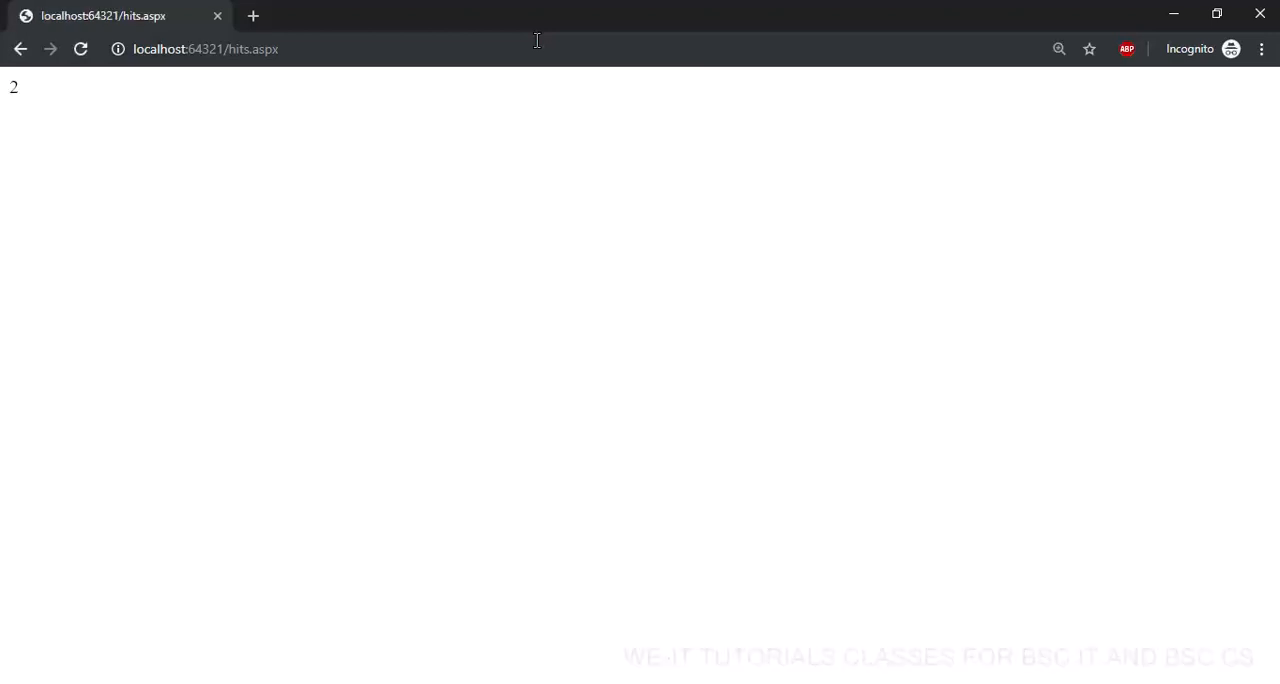
pyautogui.moveTo(300, 606)
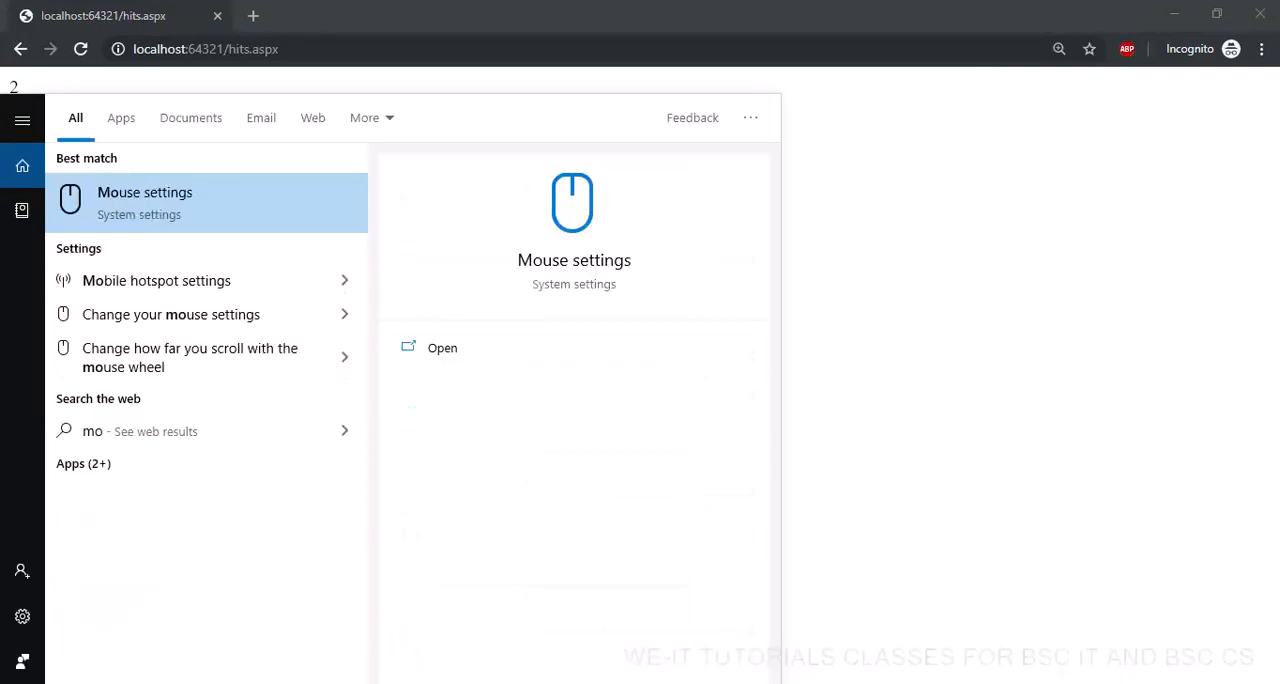
# Launch Internet Explorer from the Start search results for 'inter'
pyautogui.write('inter')
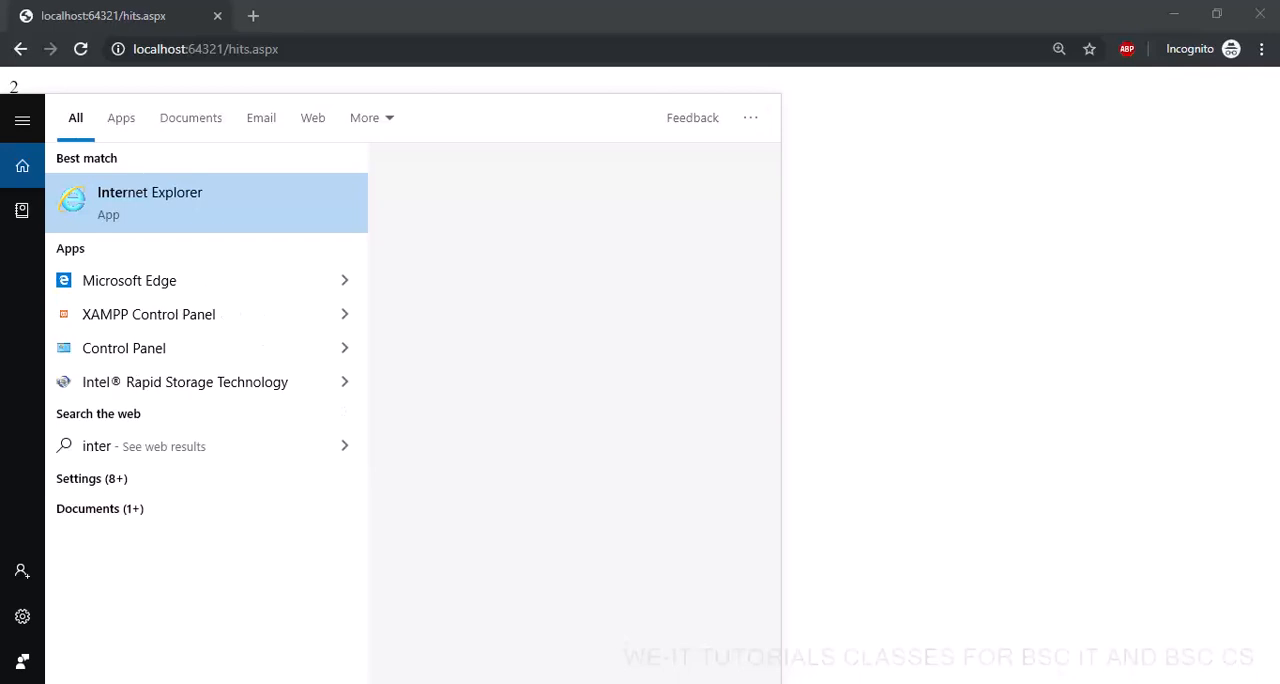
pyautogui.click(150, 204)
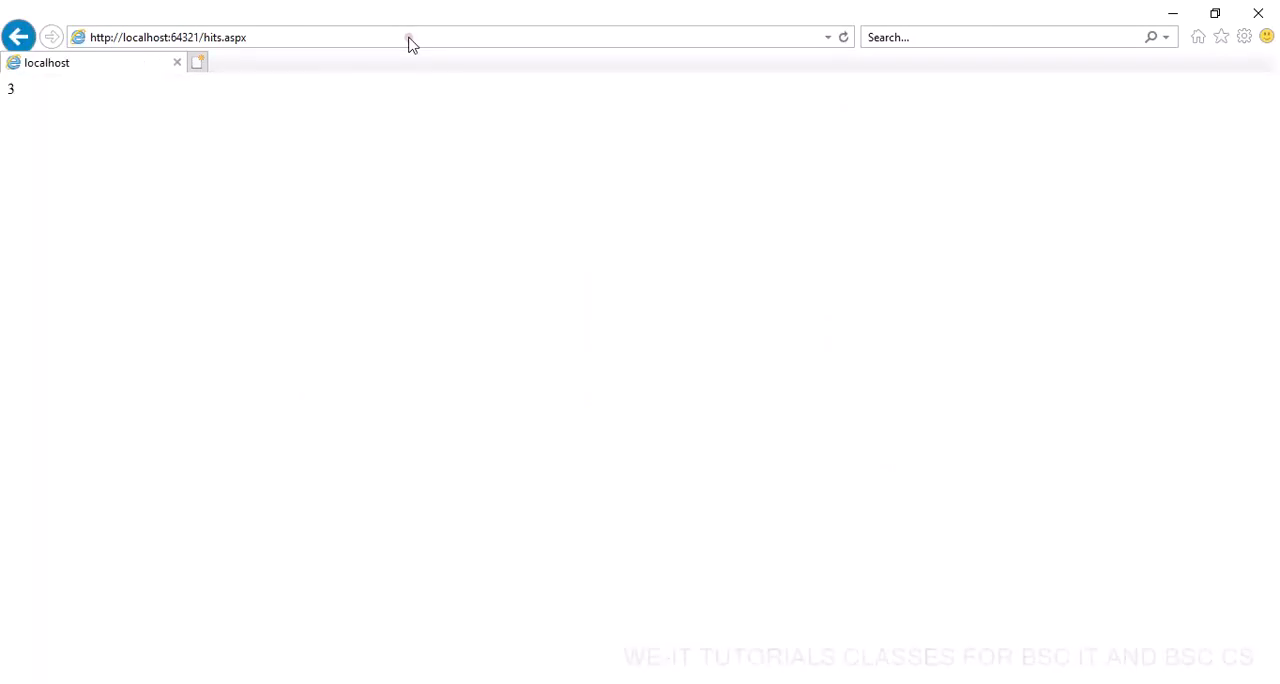
pyautogui.moveTo(500, 488)
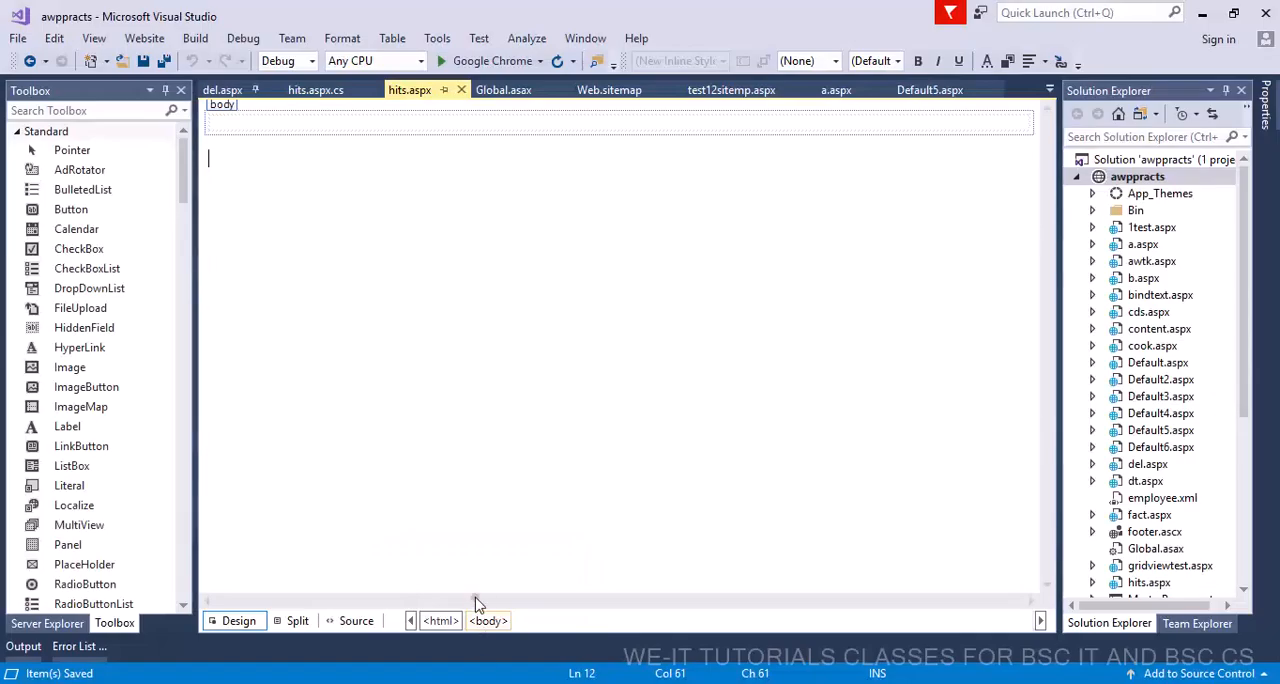
# Review Global.asax, highlighting the Session_Start handler and its usercount increment line
pyautogui.click(504, 88)
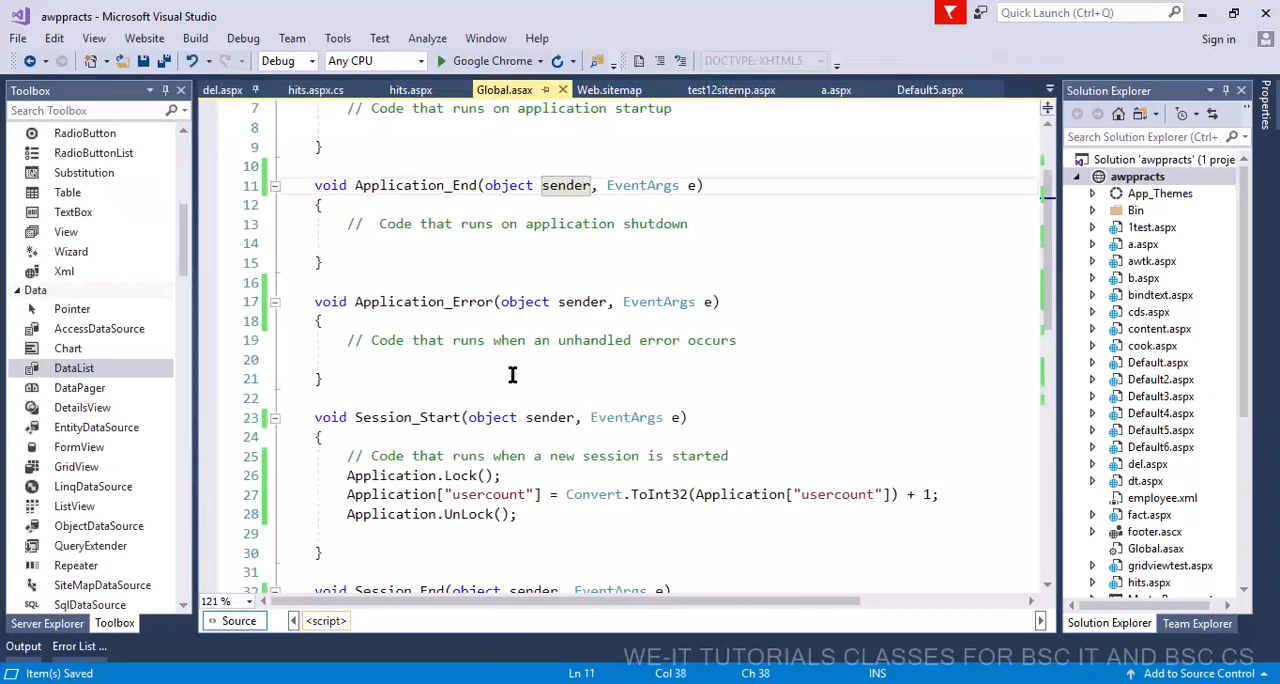
pyautogui.click(408, 416)
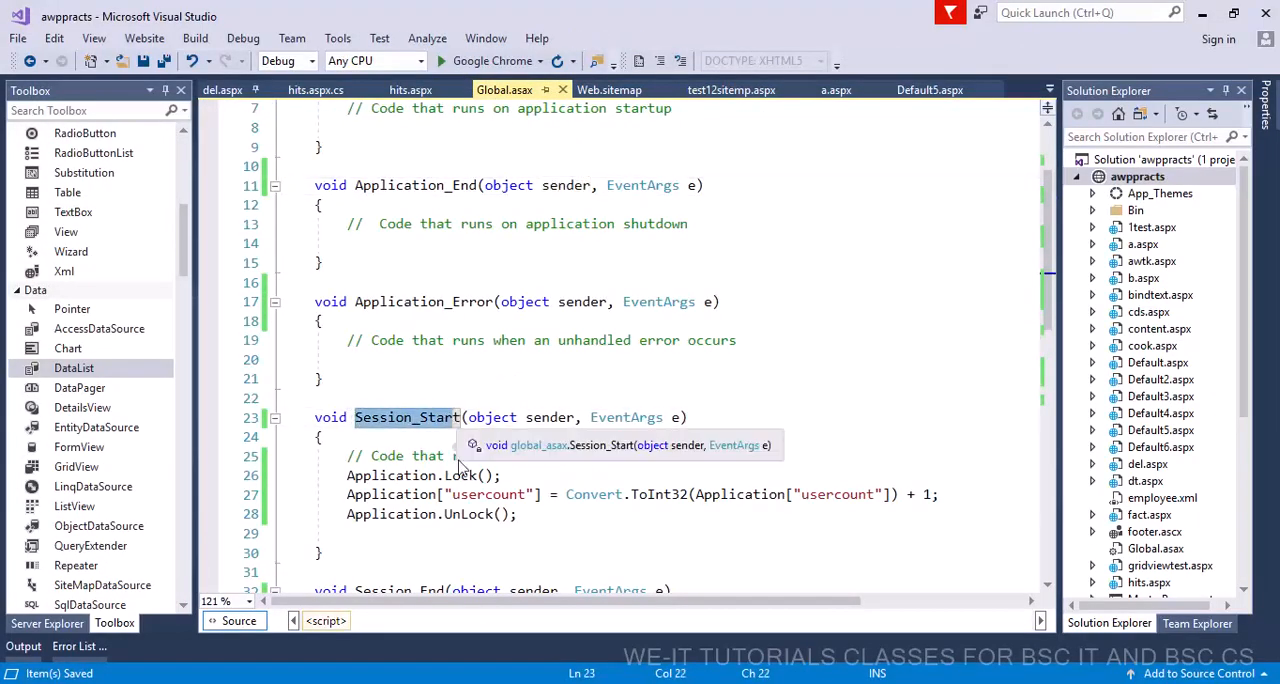
pyautogui.click(468, 494)
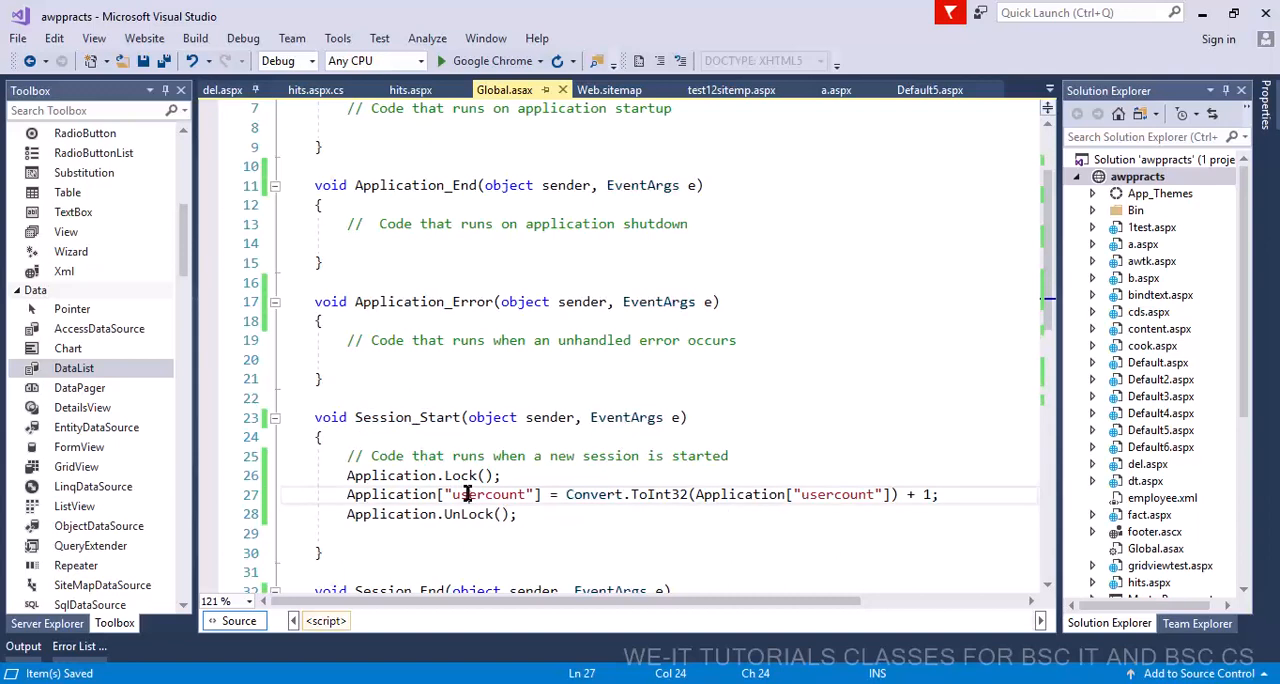